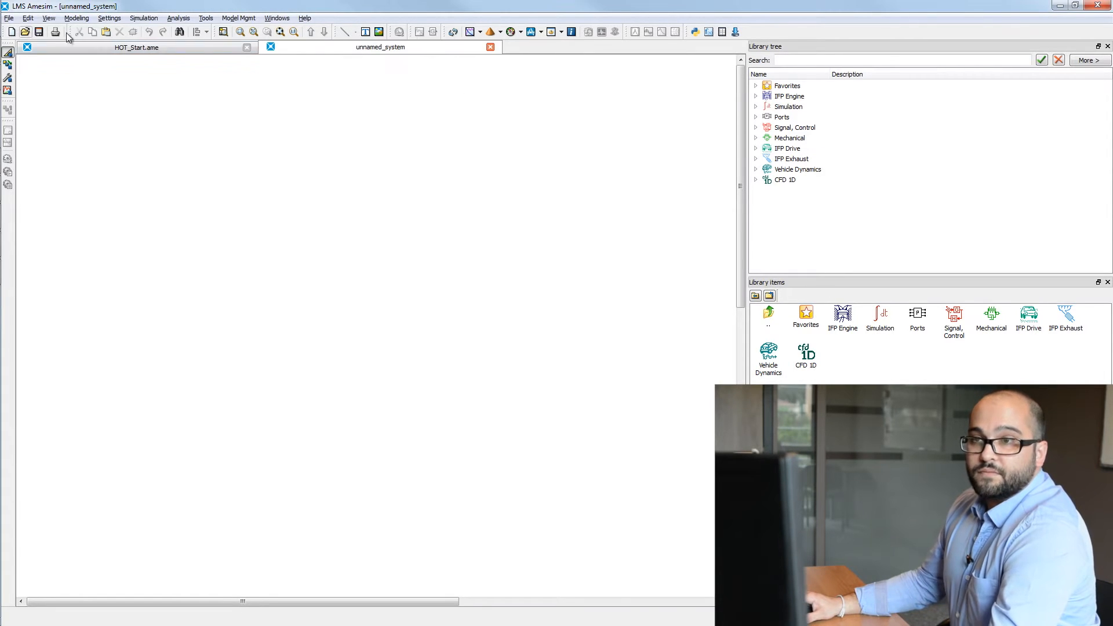
mouse_move(20, 78)
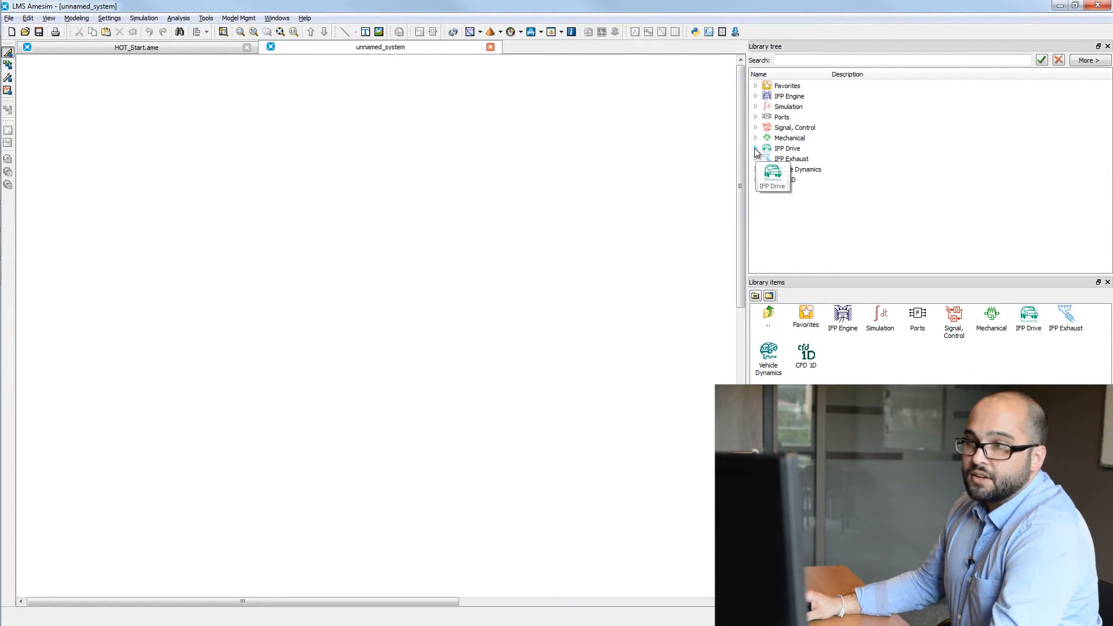
Step: Place a HOT component from the IFP Drive library onto the sketch and save it as hot.ame
click(756, 148)
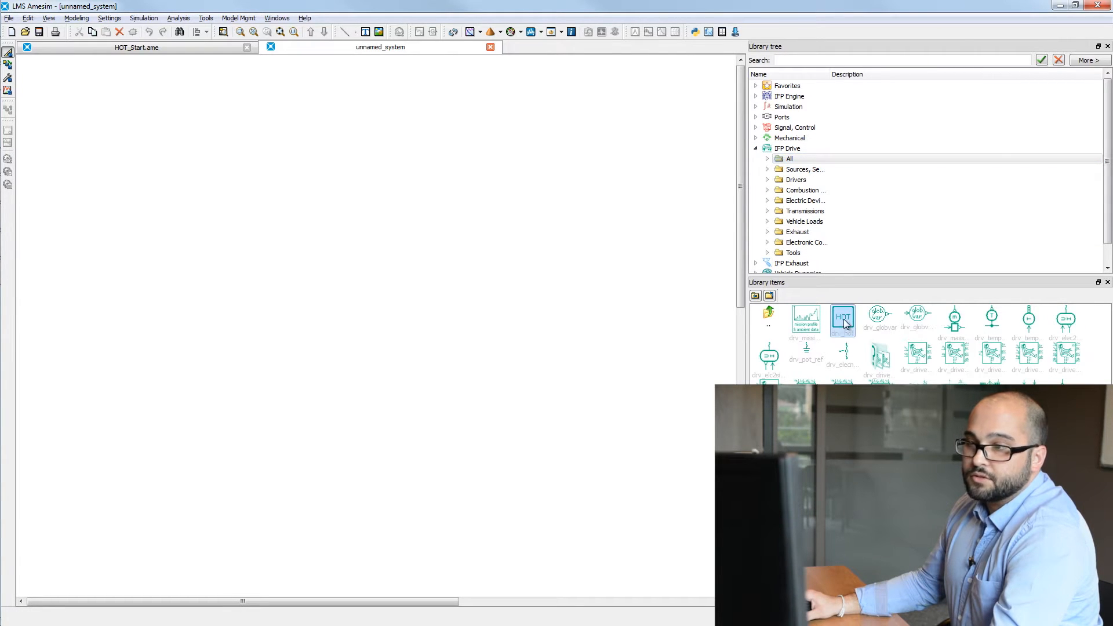
drag(844, 319, 85, 96)
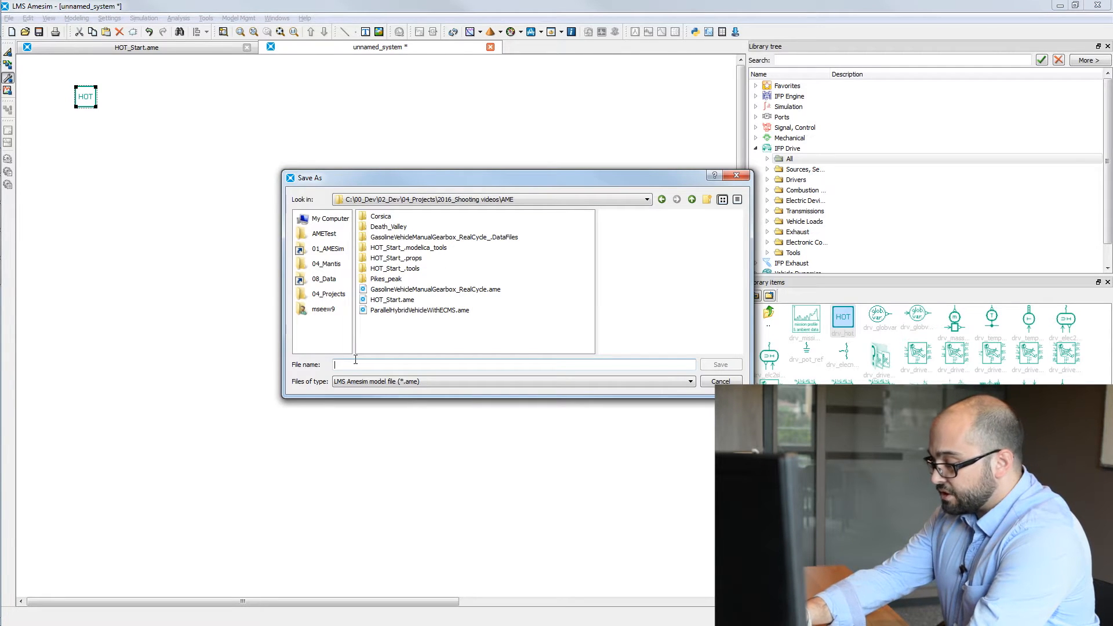
click(720, 364)
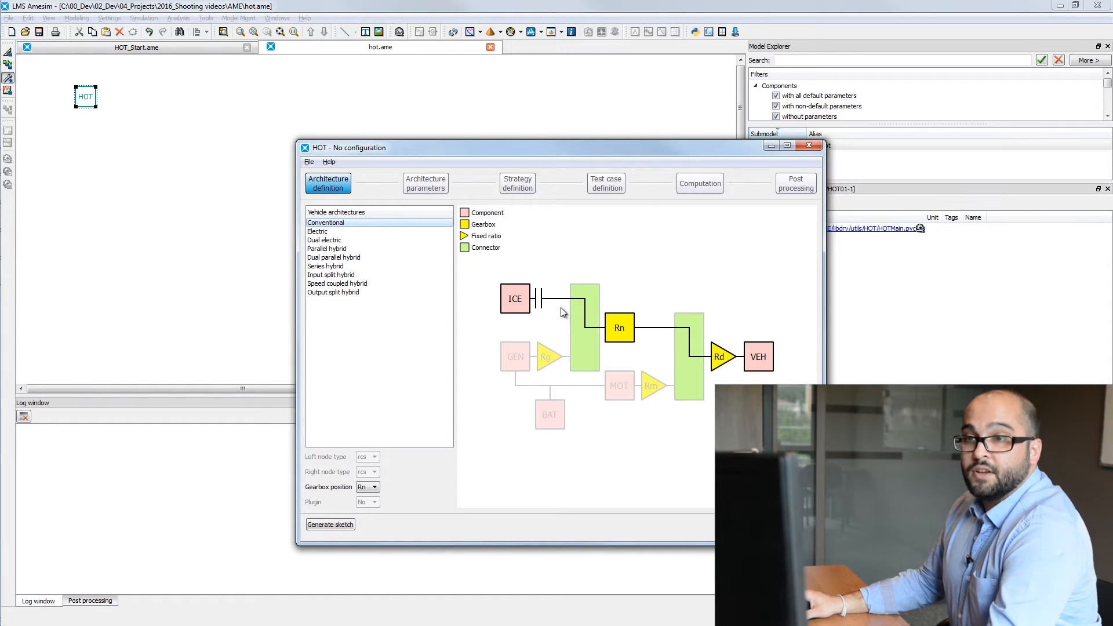
mouse_move(427, 200)
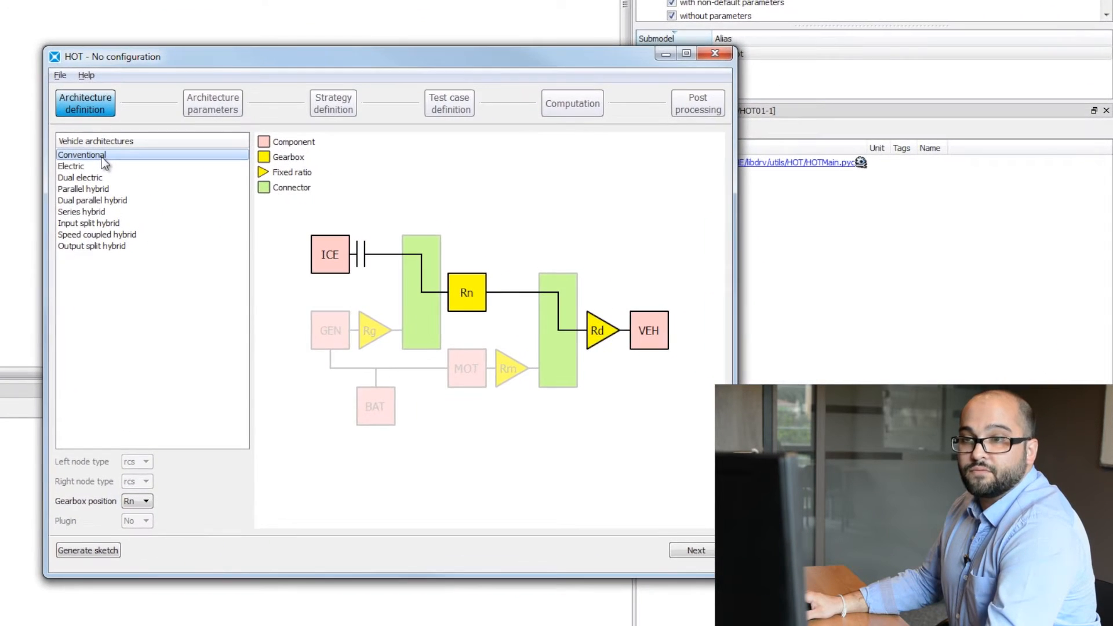
Step: Preview the architectures, select Parallel hybrid, and confirm the gearbox position stays at Rd
click(71, 166)
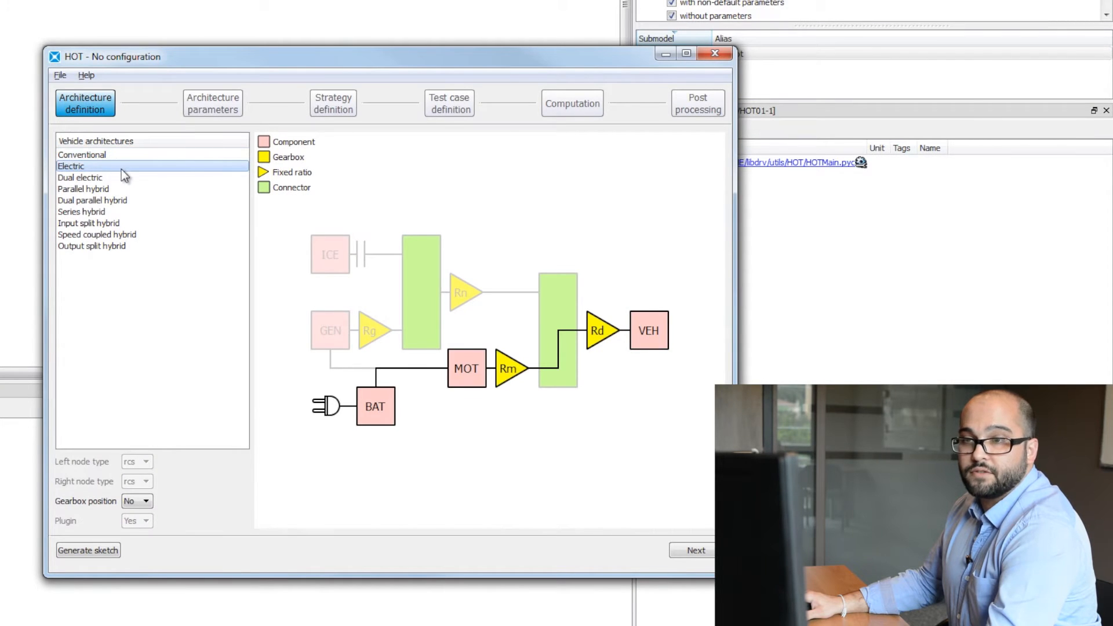
click(83, 188)
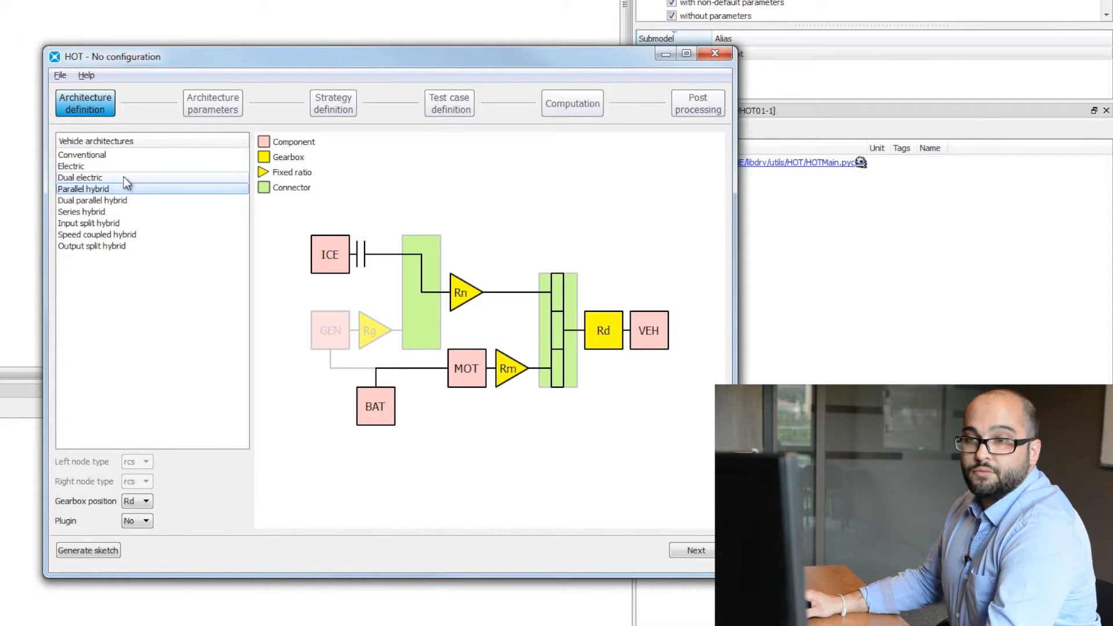
click(81, 211)
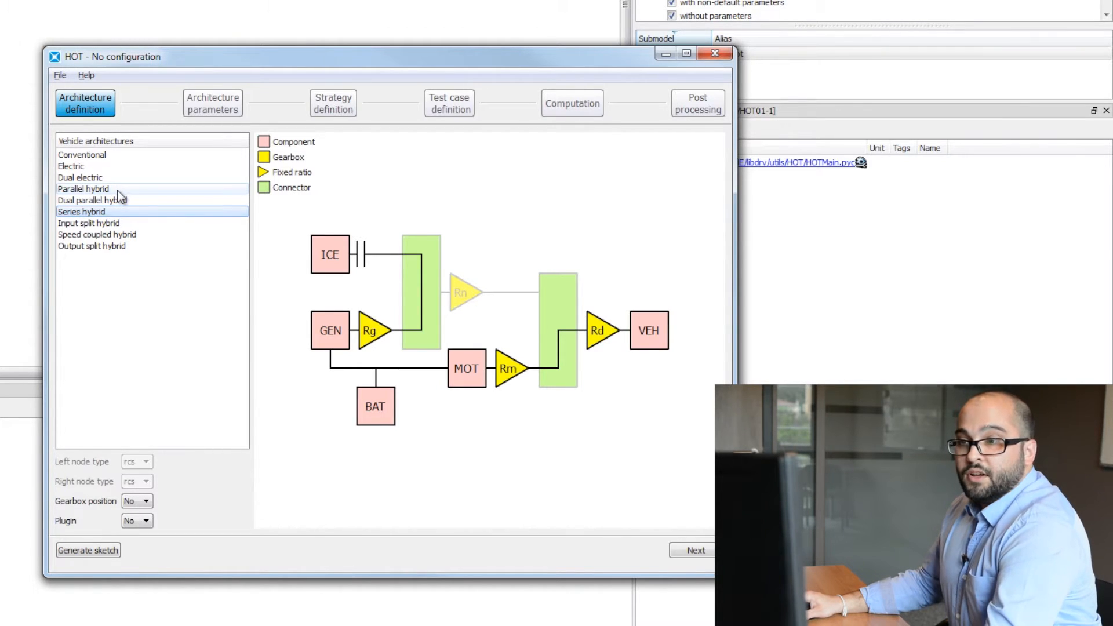
click(83, 189)
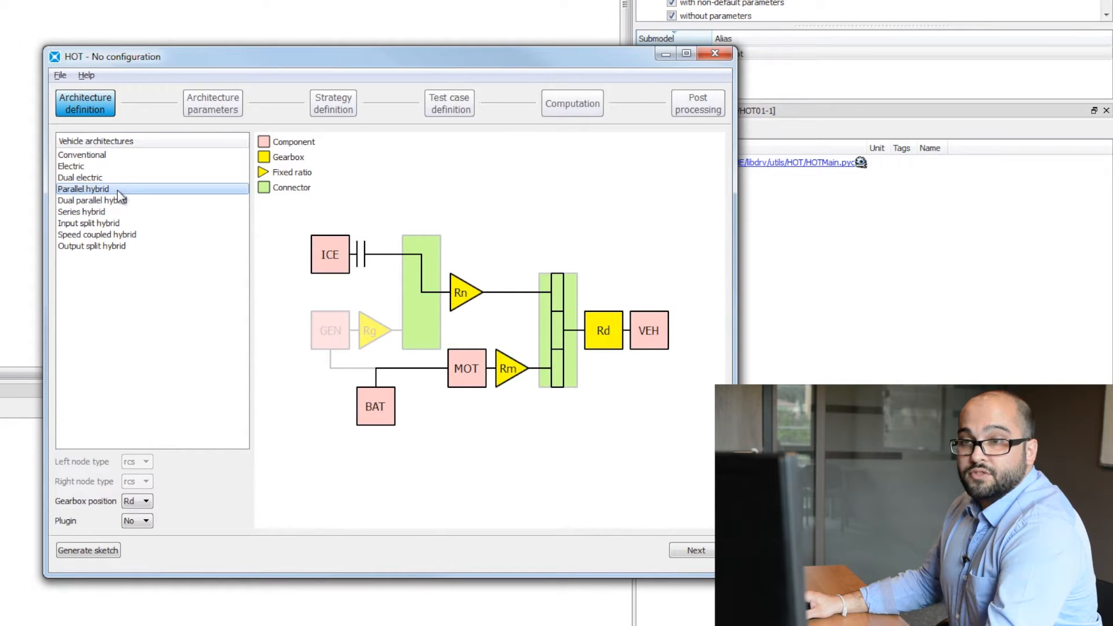
mouse_move(105, 191)
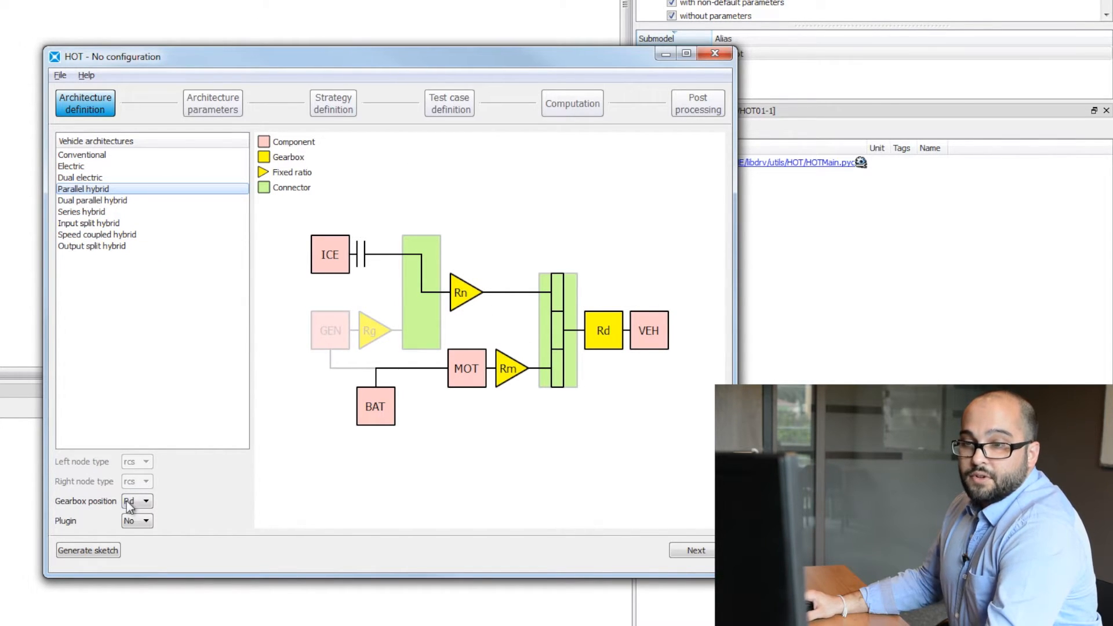
click(146, 501)
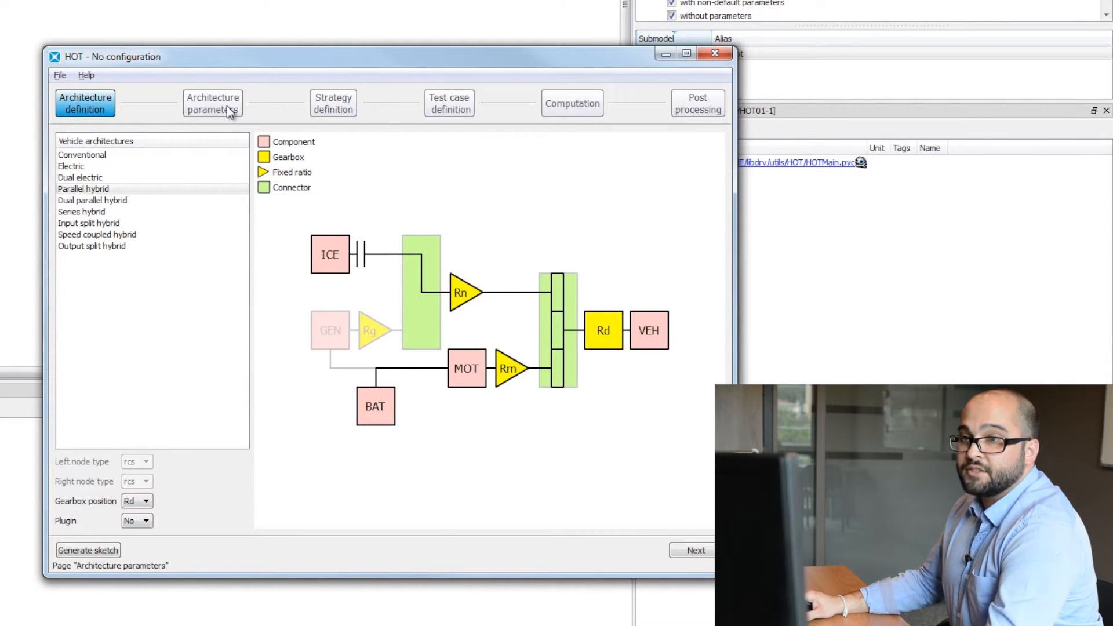
Step: On Architecture parameters, review the engine's maximum torque, minimum torque and fuel consumption maps
click(212, 103)
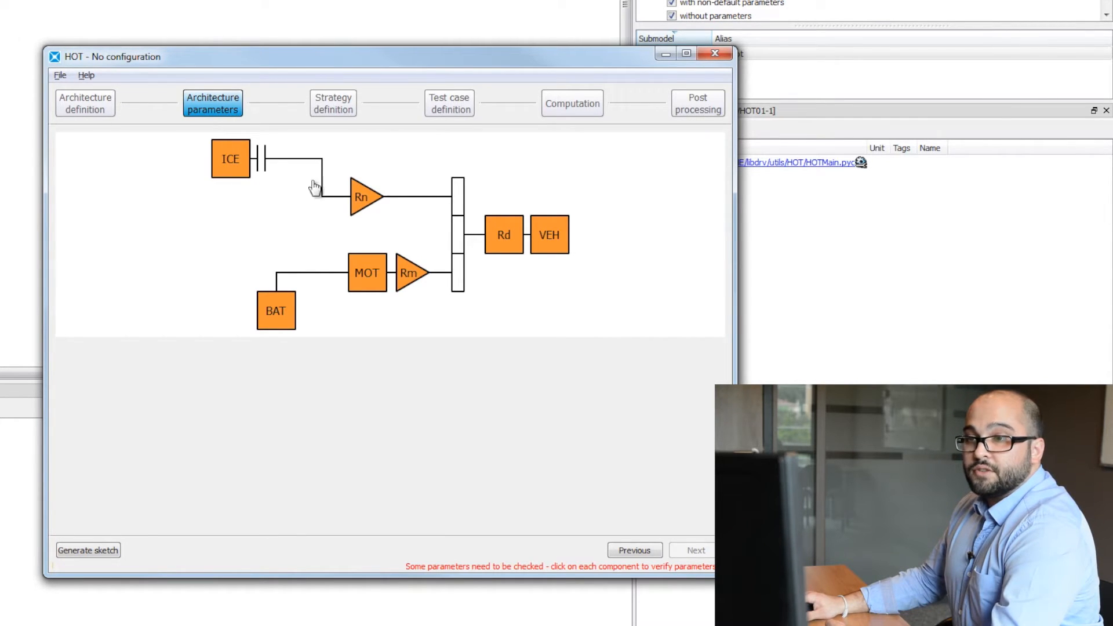
mouse_move(276, 120)
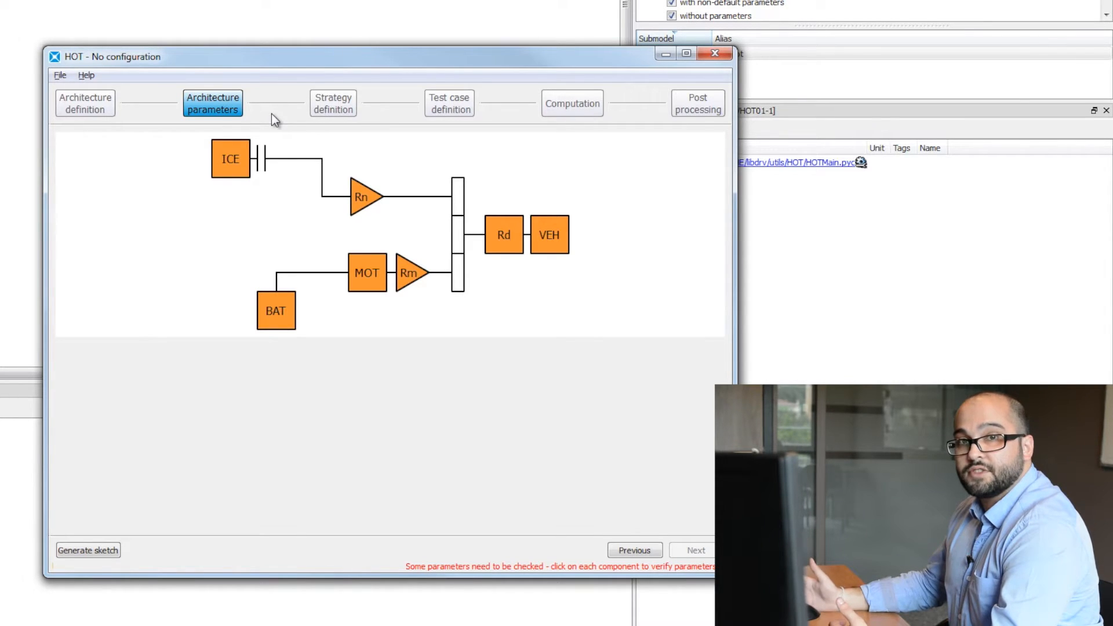
click(229, 159)
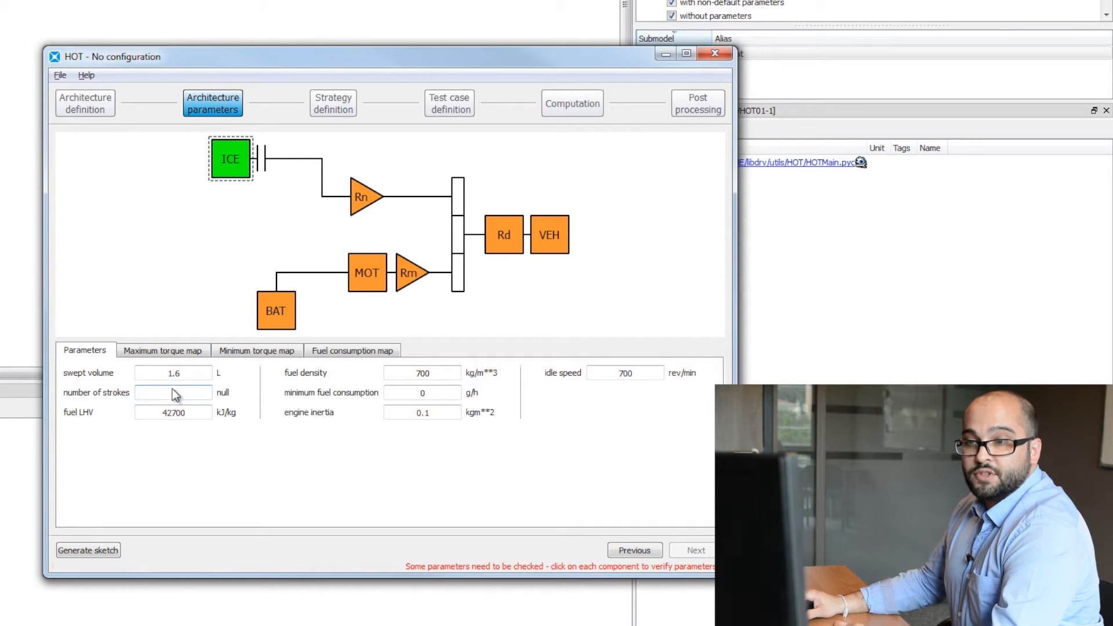
text(4)
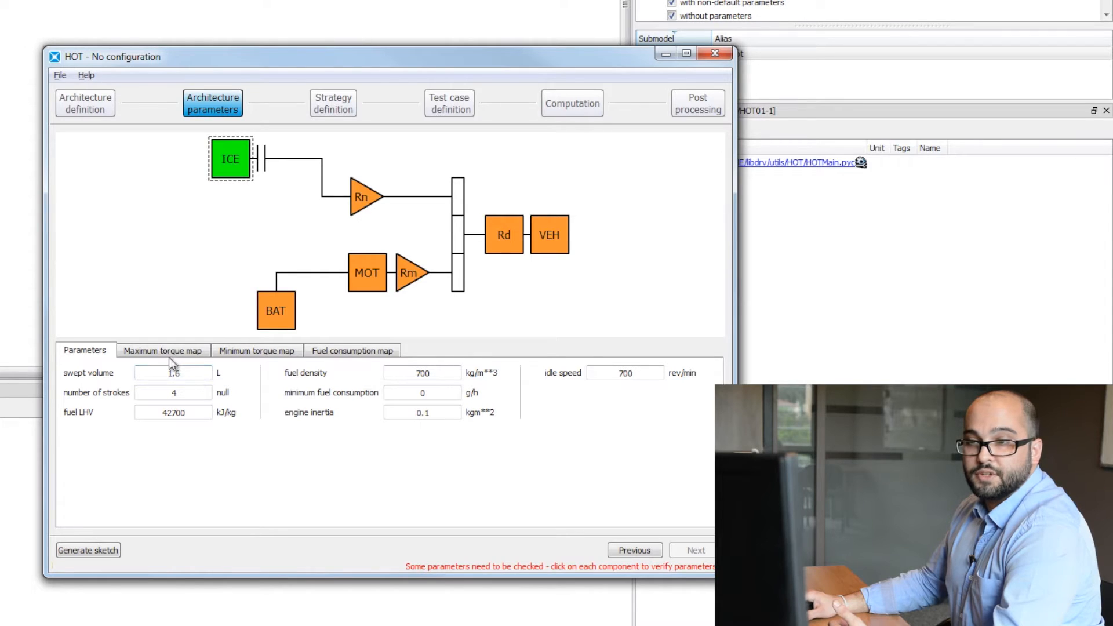
click(163, 350)
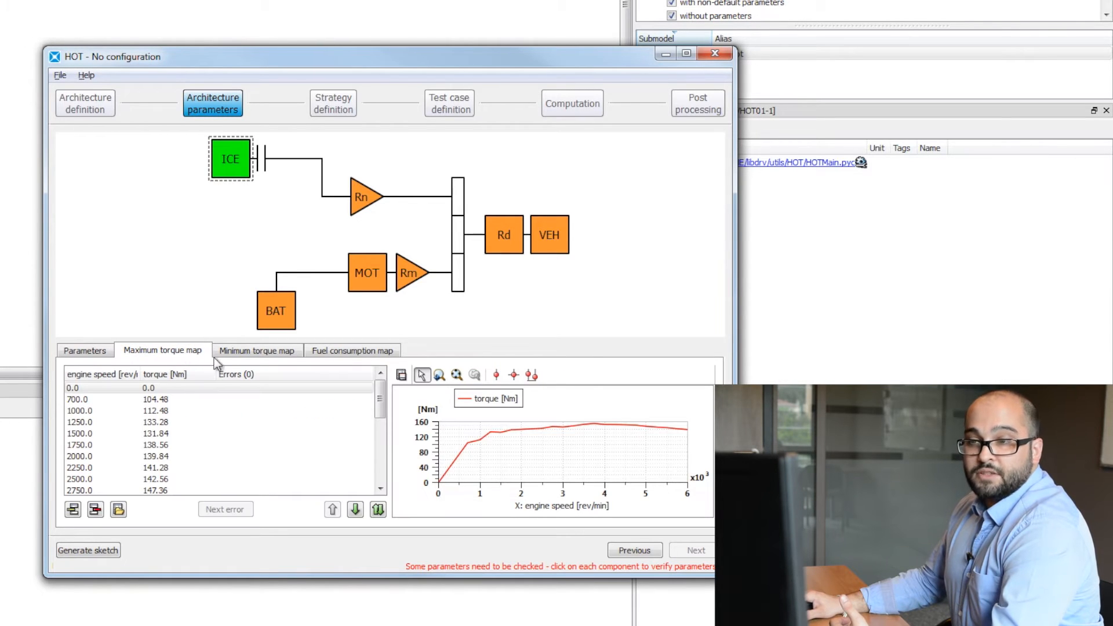
click(258, 350)
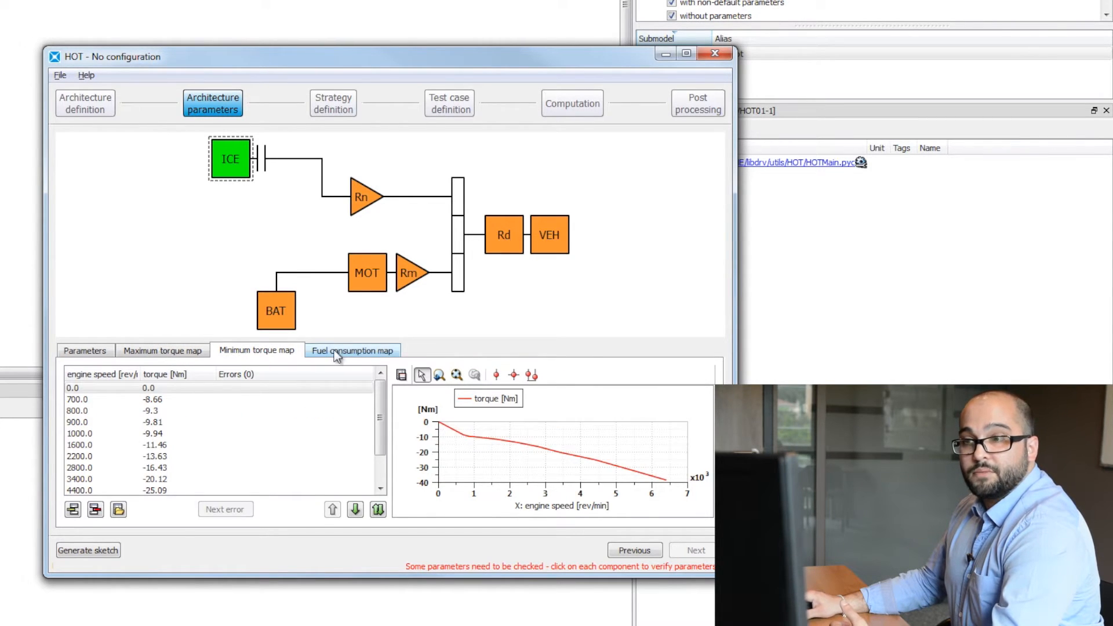
click(353, 350)
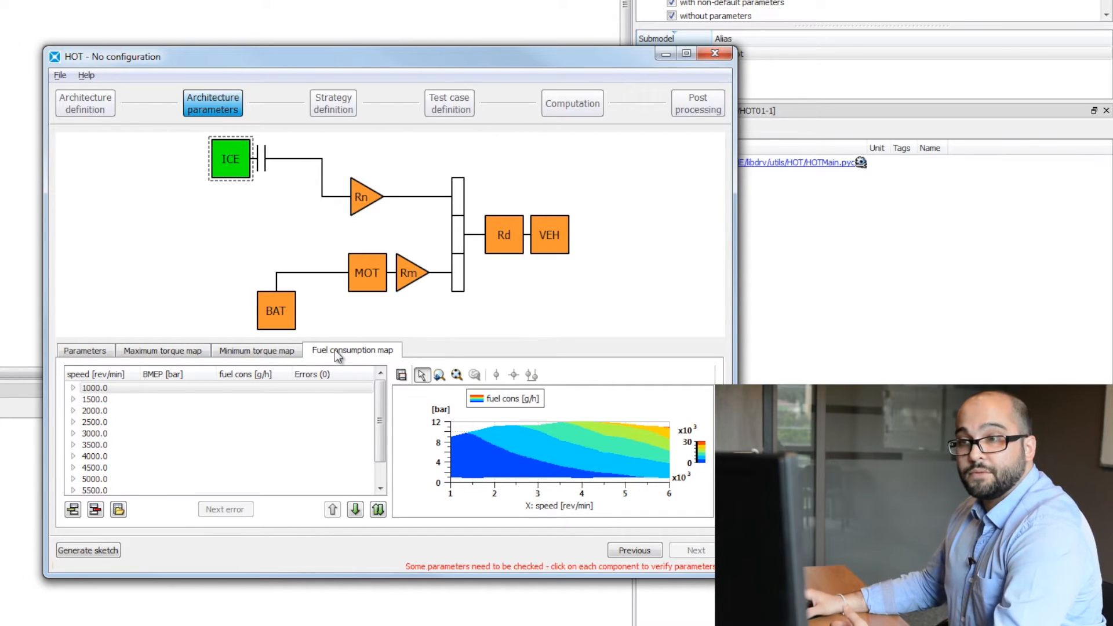
Step: Review the battery, Rn ratio, motor reducer and vehicle parameter tables
click(276, 310)
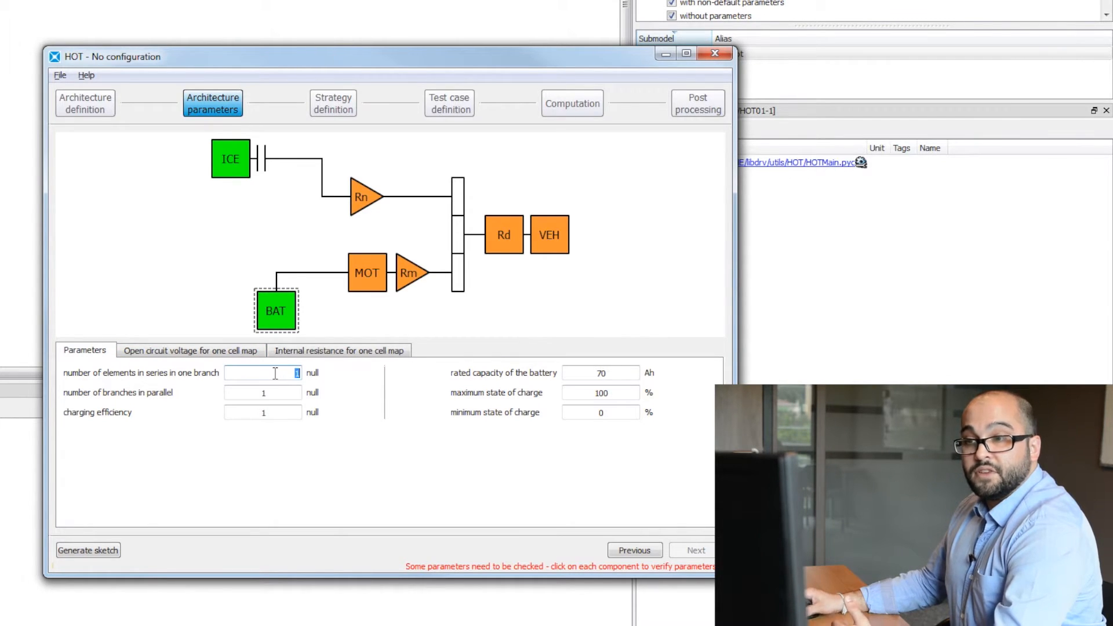
text(a)
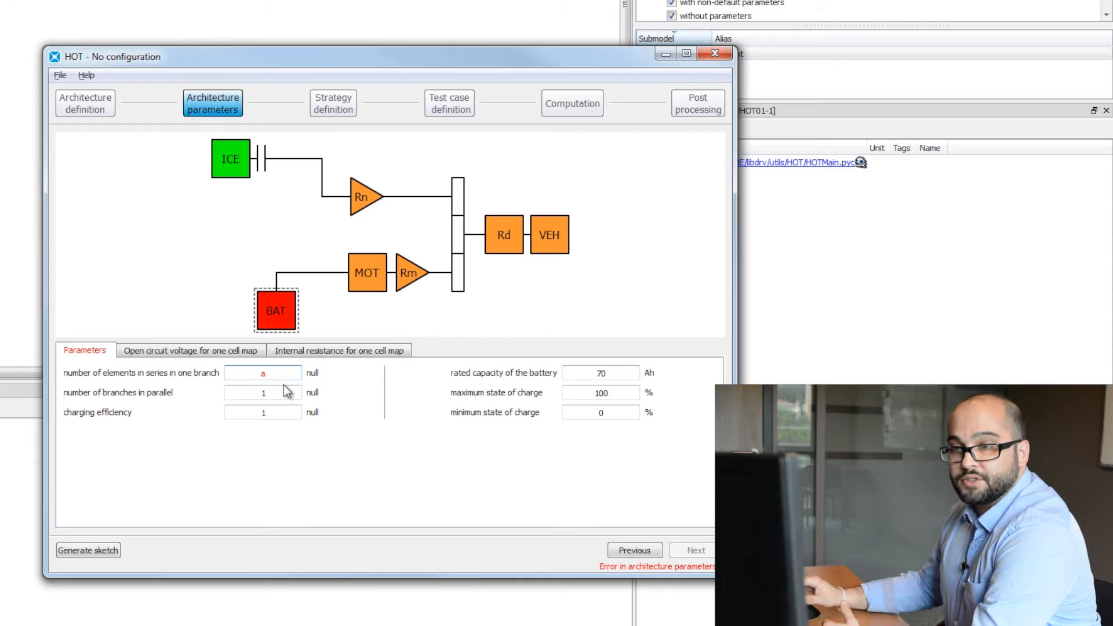
text(1)
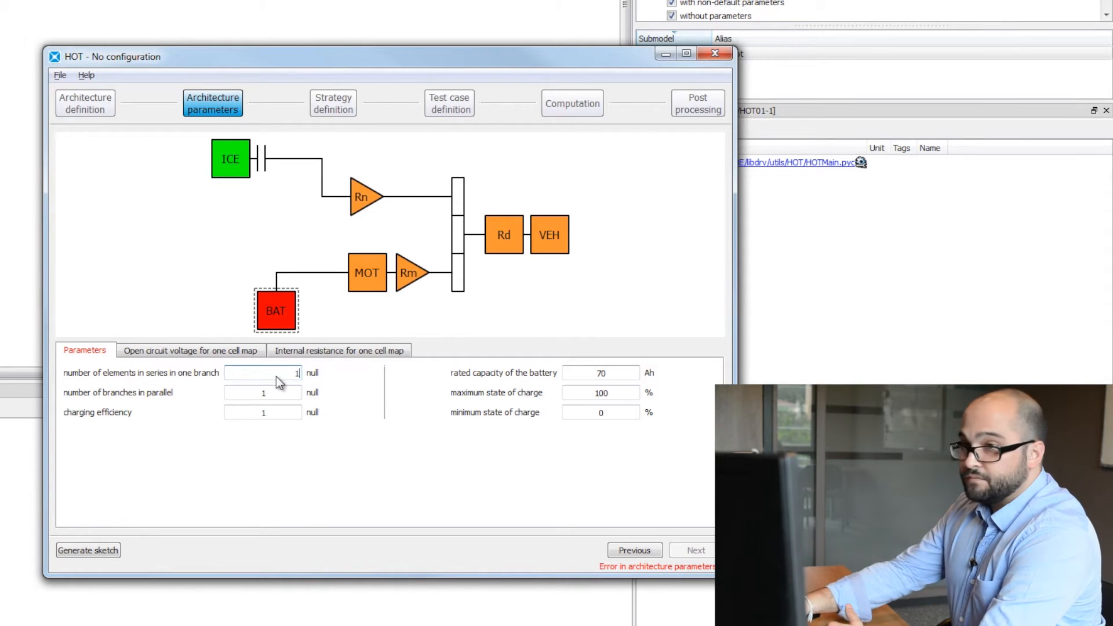
click(366, 197)
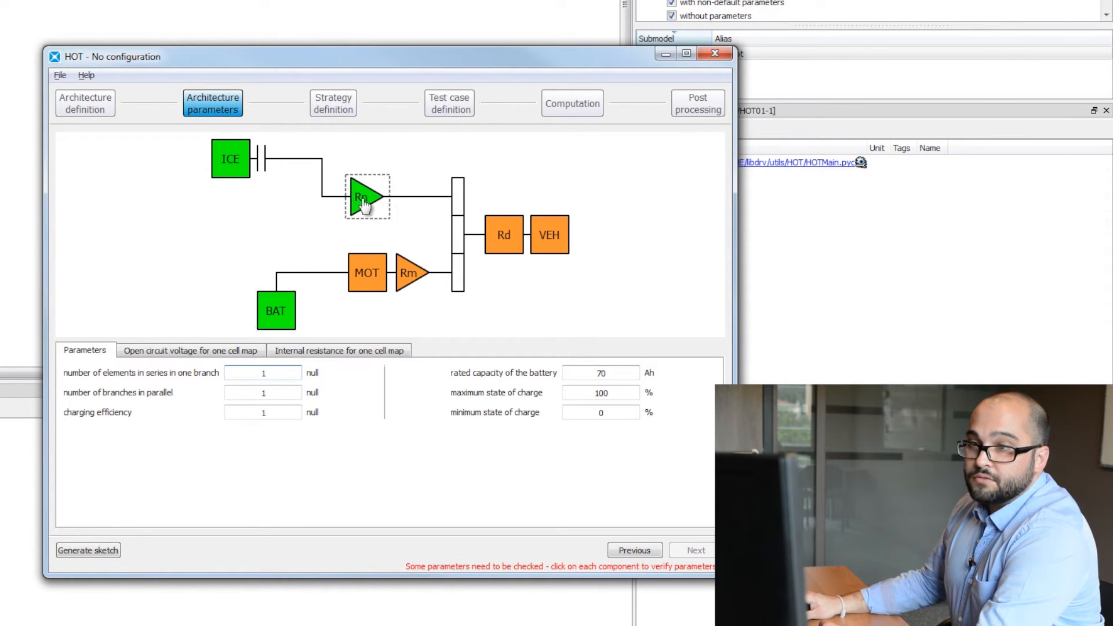
click(411, 274)
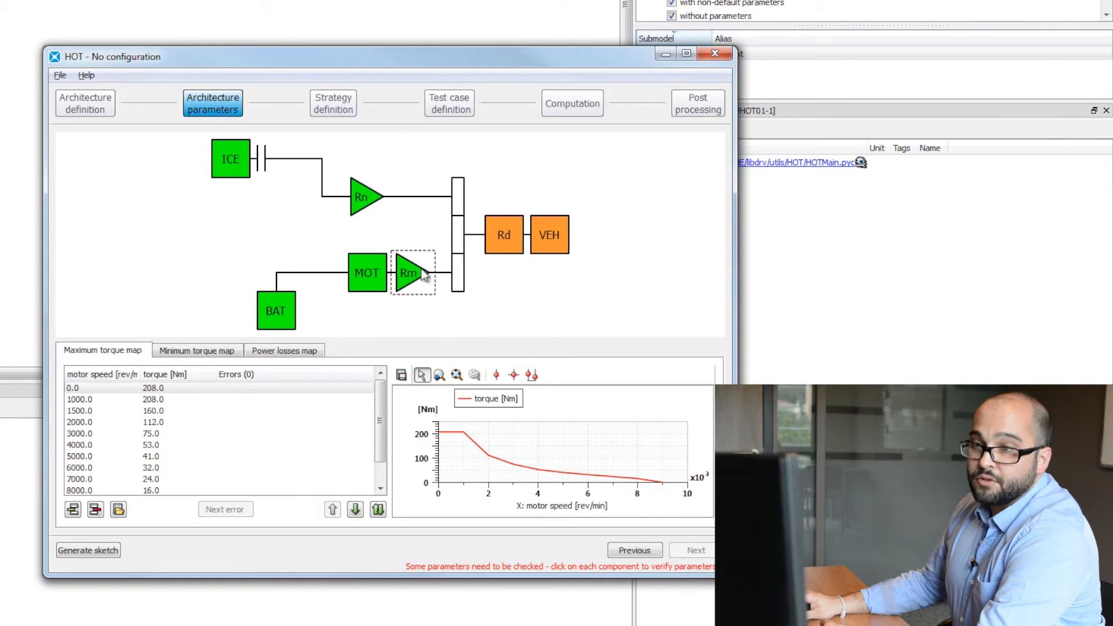
click(548, 235)
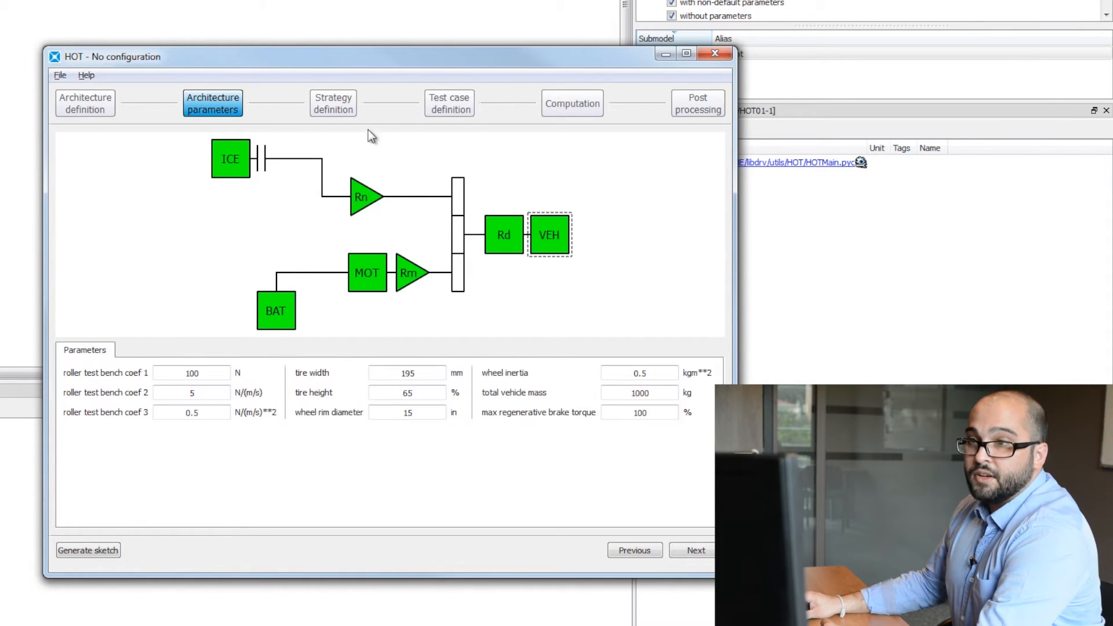
Step: Move to Strategy definition and review the drivability and transmission mode settings
click(333, 103)
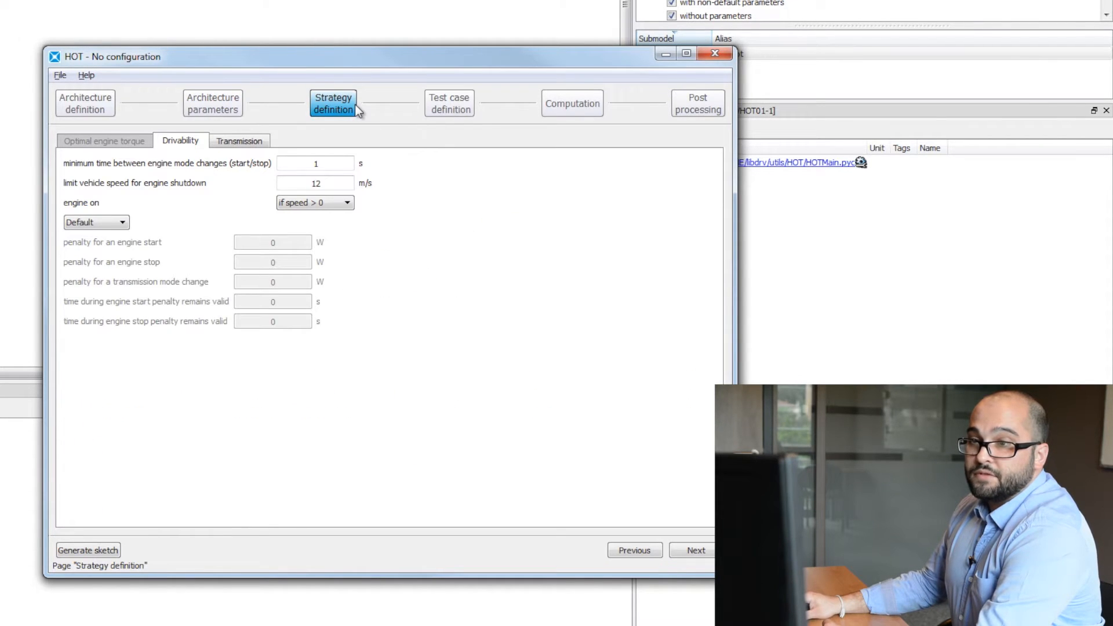
mouse_move(147, 201)
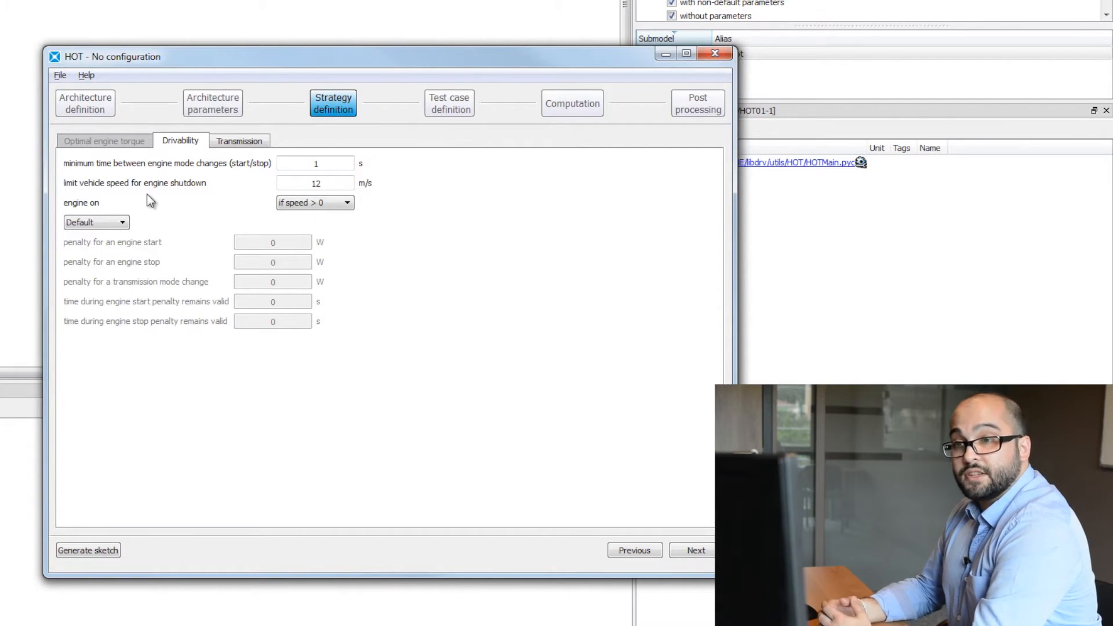
click(239, 140)
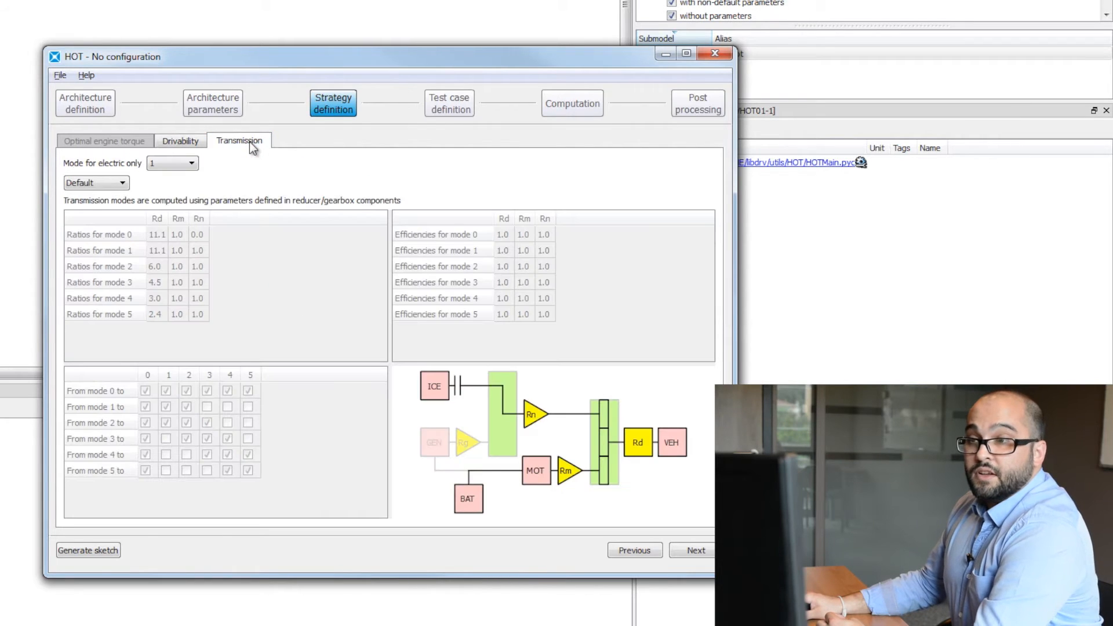
mouse_move(449, 103)
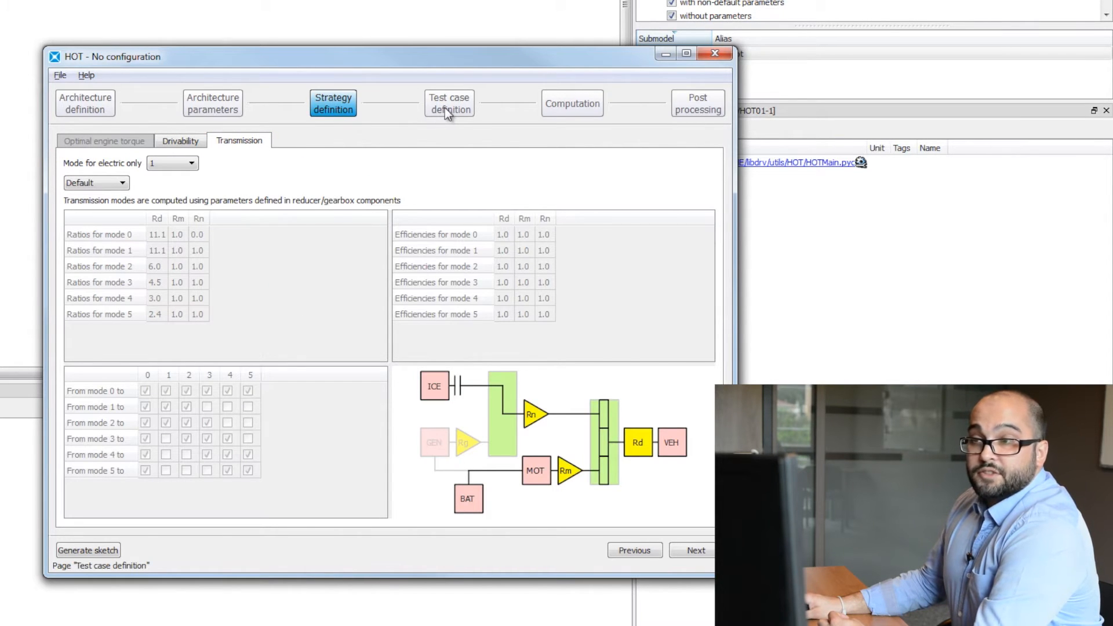
Step: On Test case definition, load the predefined NEDC cycle as the speed profile
click(449, 104)
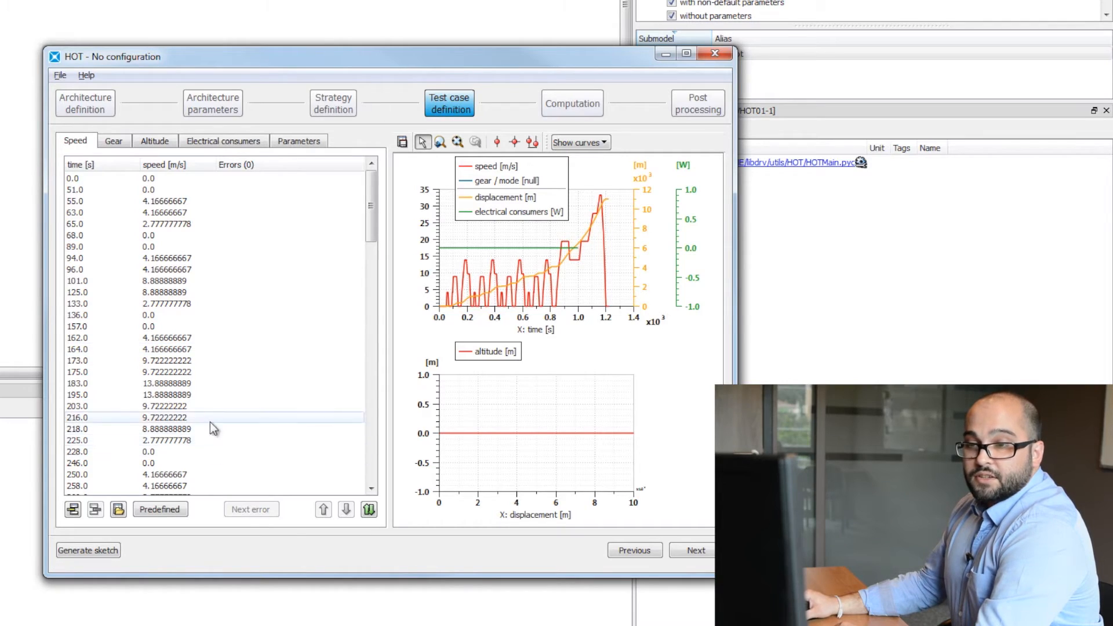
click(161, 509)
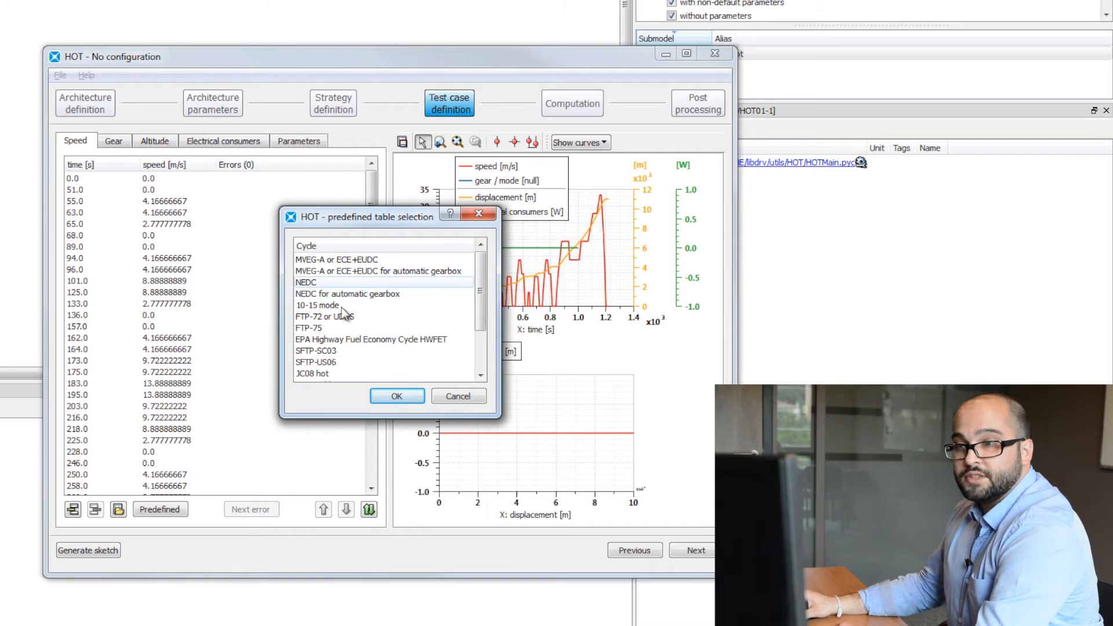
click(379, 270)
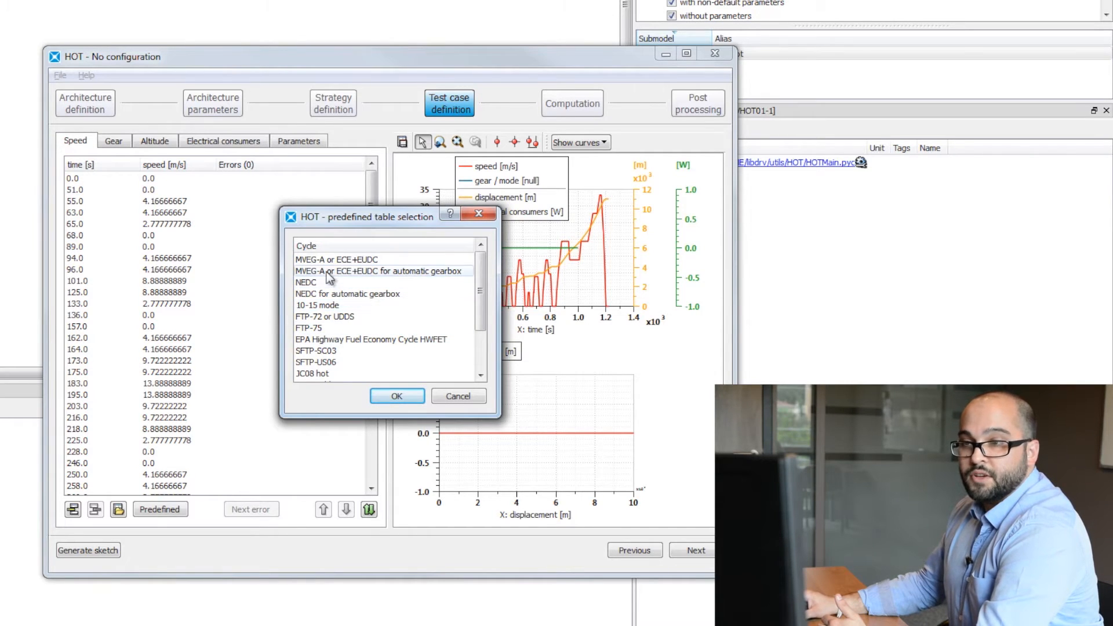
click(306, 282)
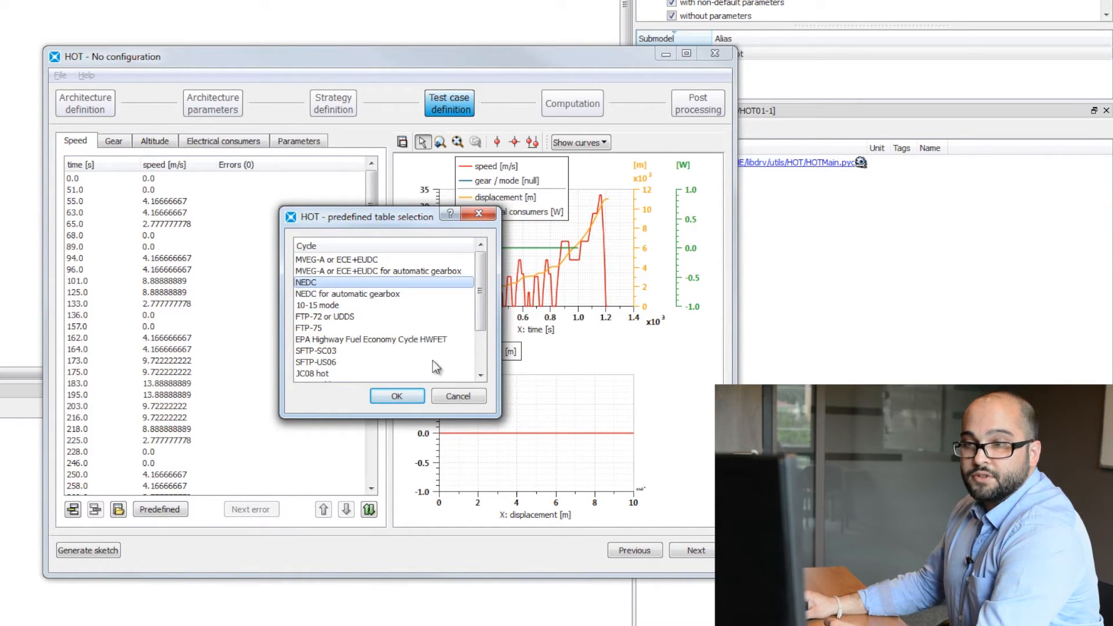
click(397, 396)
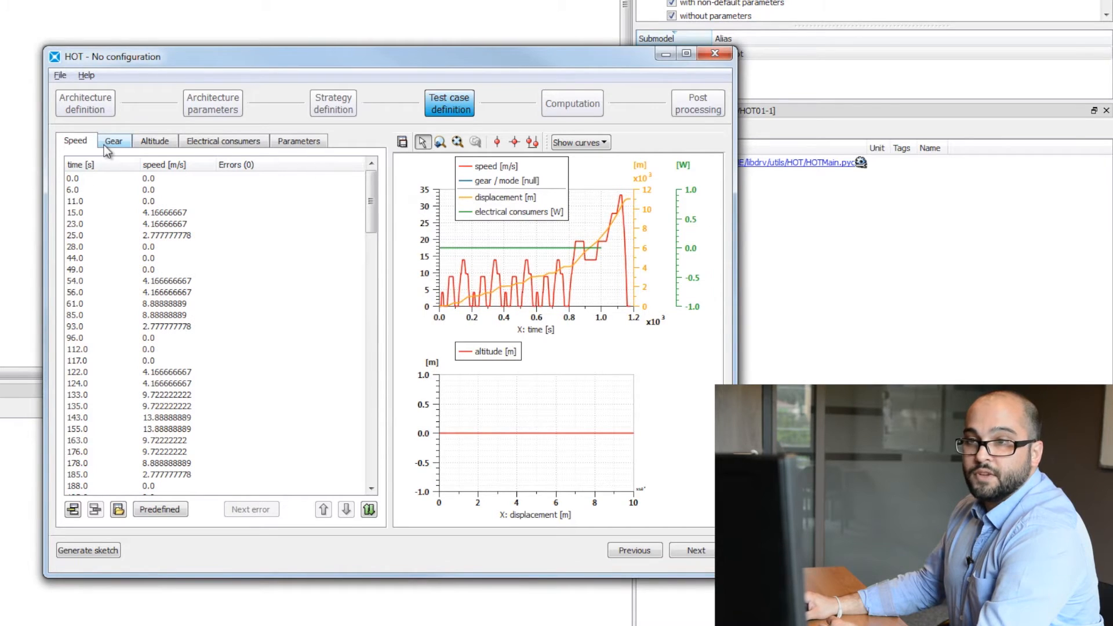
Step: Review the gear schedule, altitude and electrical consumers profiles of the cycle
click(113, 140)
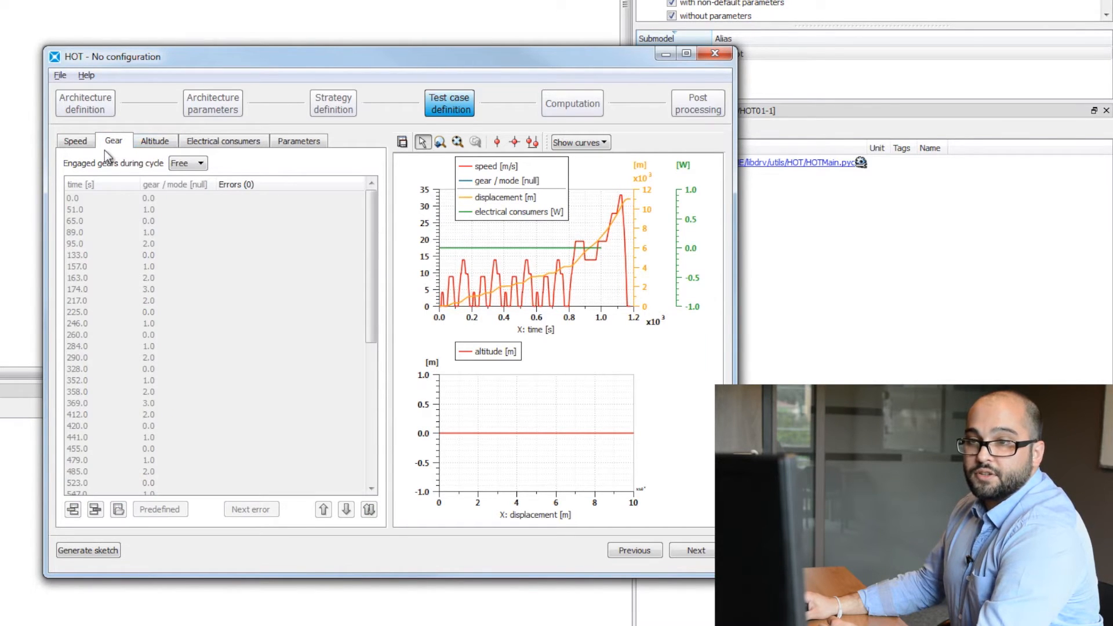
click(155, 141)
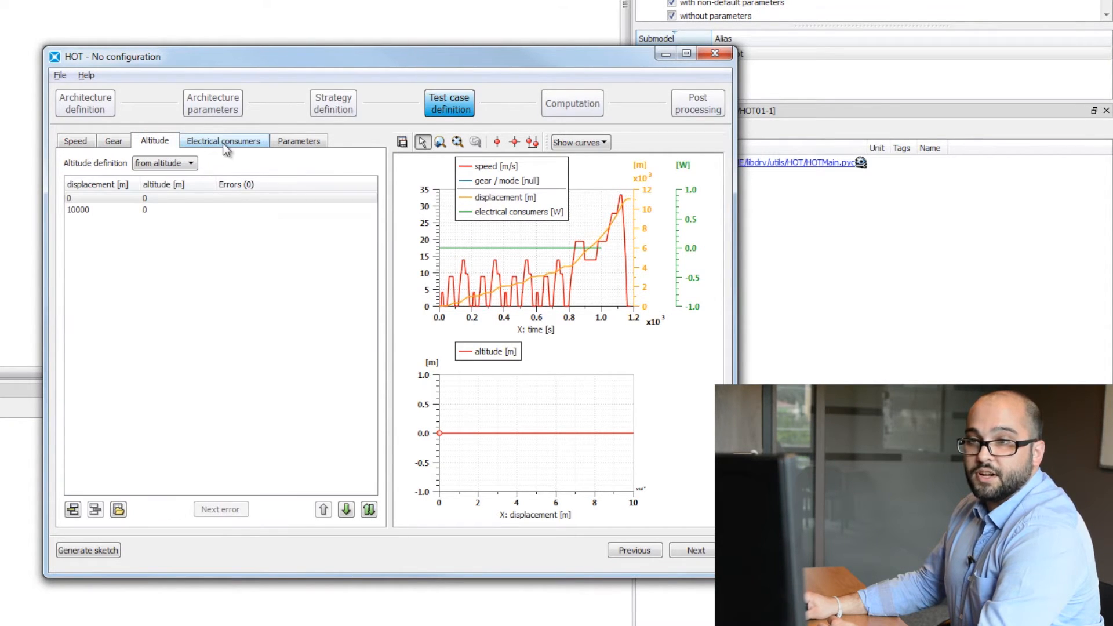
click(224, 140)
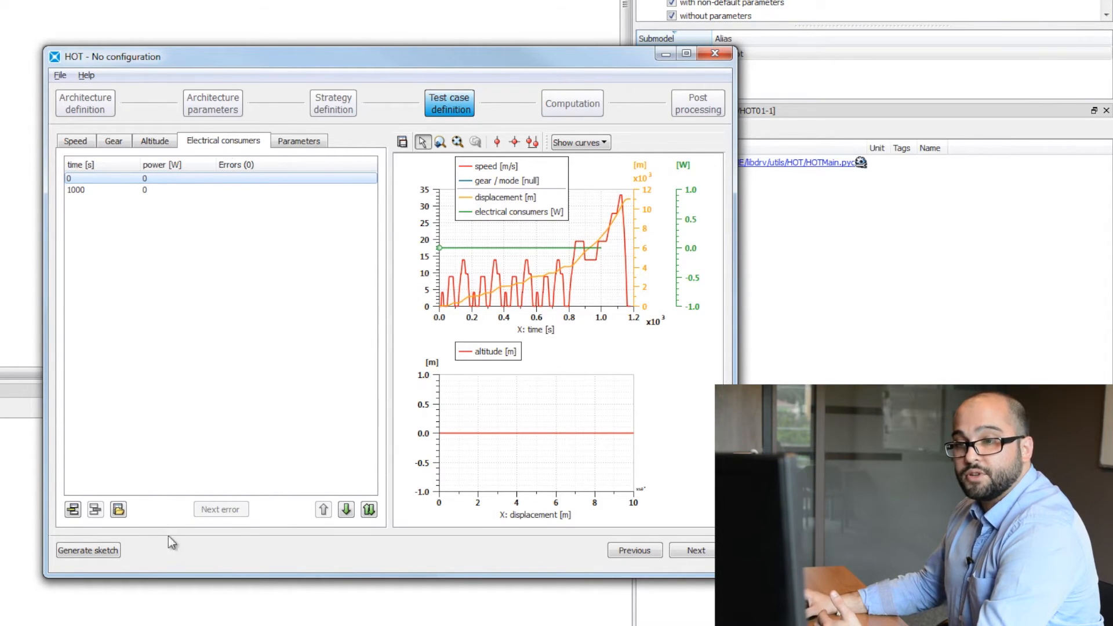
mouse_move(118, 509)
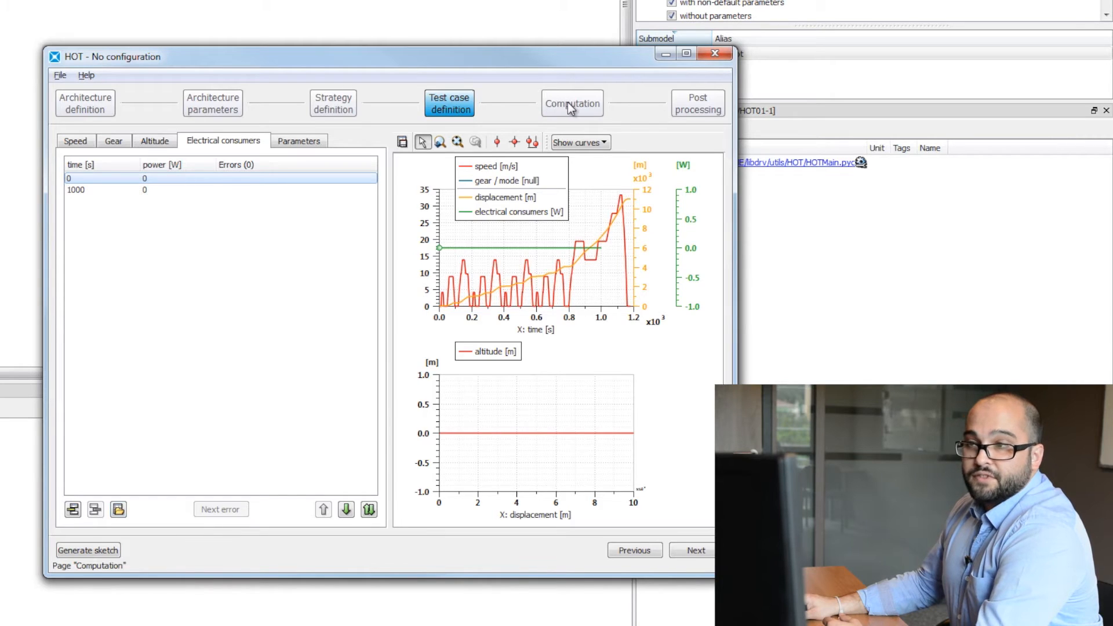
Step: Launch the optimization computation, let it finish, and move to Post processing
click(572, 103)
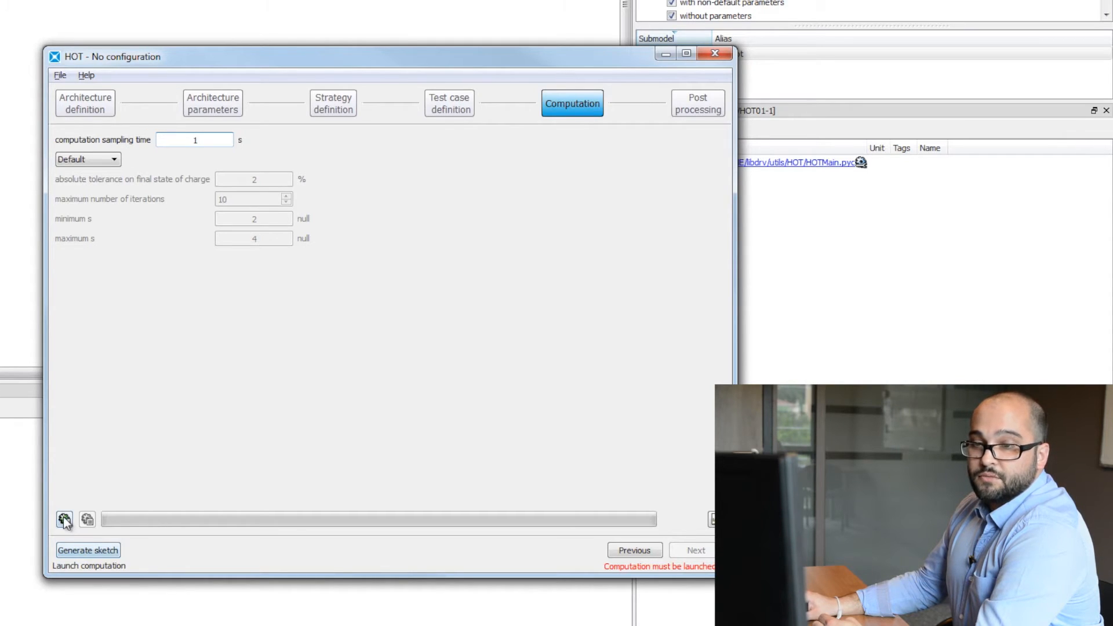
click(63, 520)
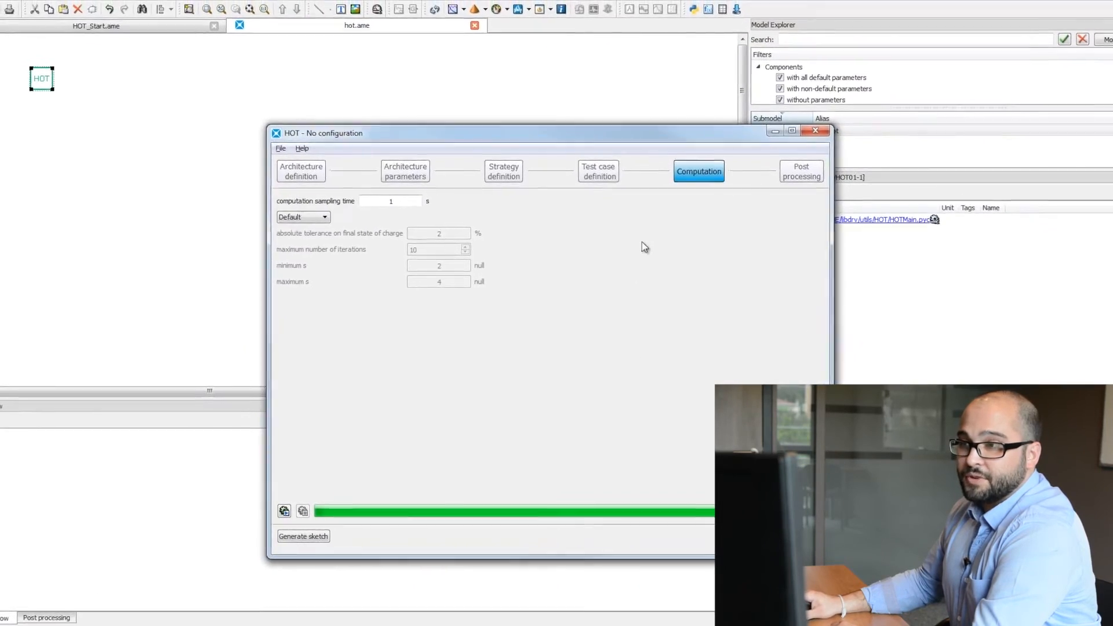
click(801, 171)
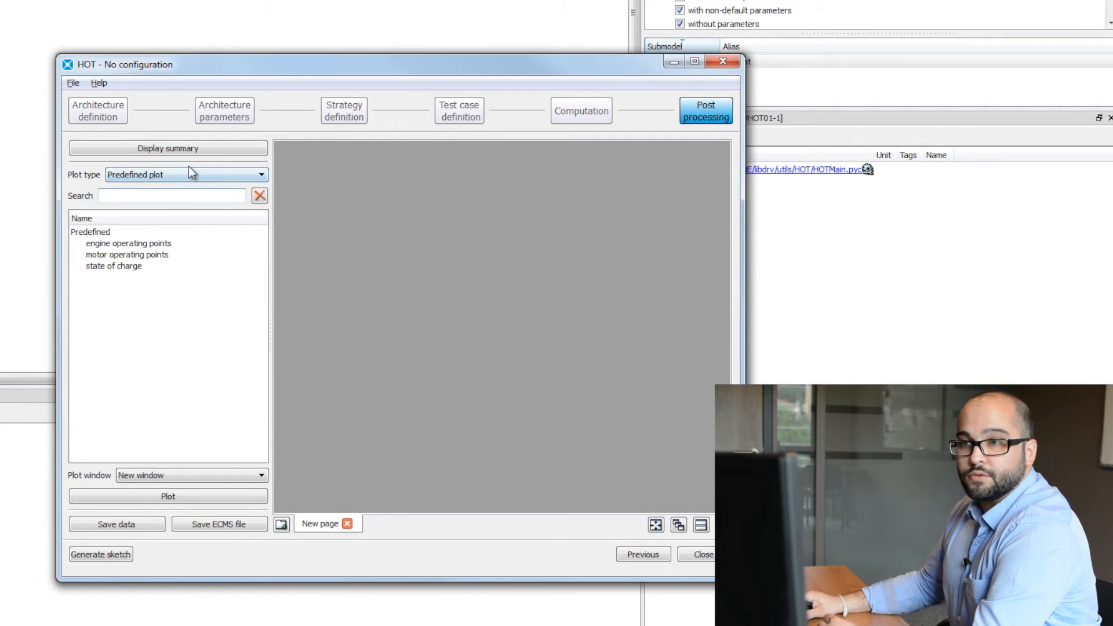
Step: Display the Summary 1 window with 4.9194 l/100km fuel consumption and the energy-loss chart
click(169, 148)
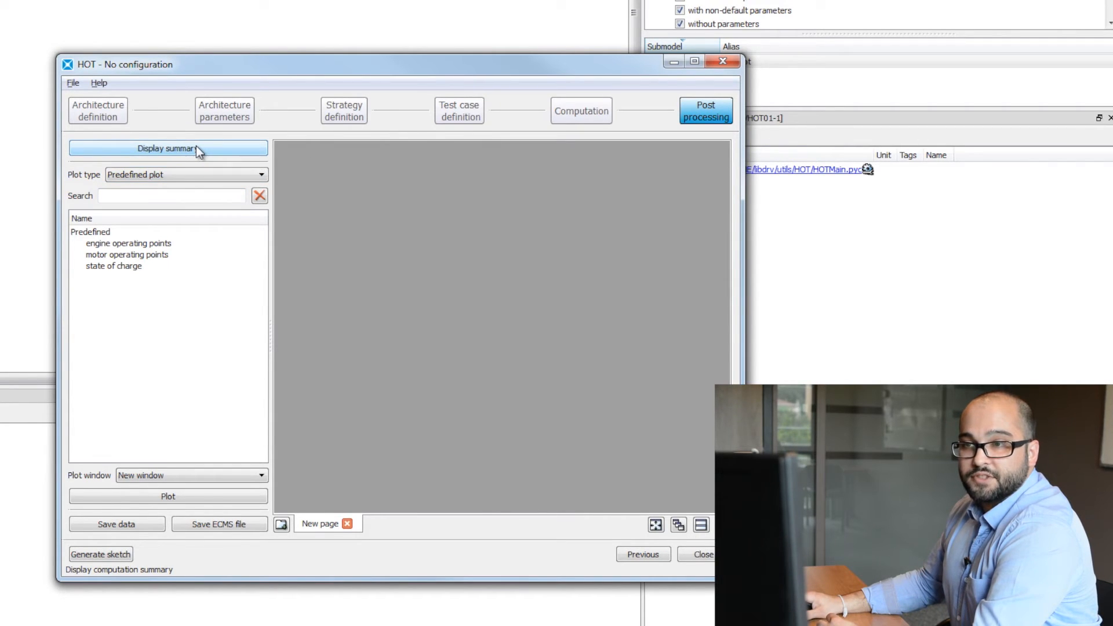
click(167, 148)
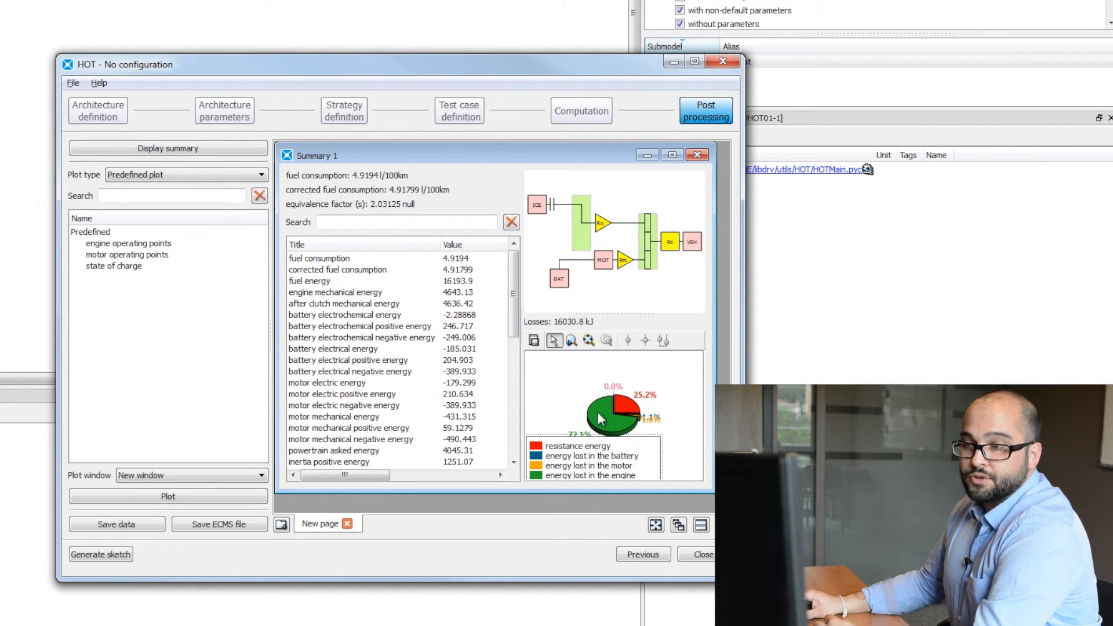
mouse_move(603, 376)
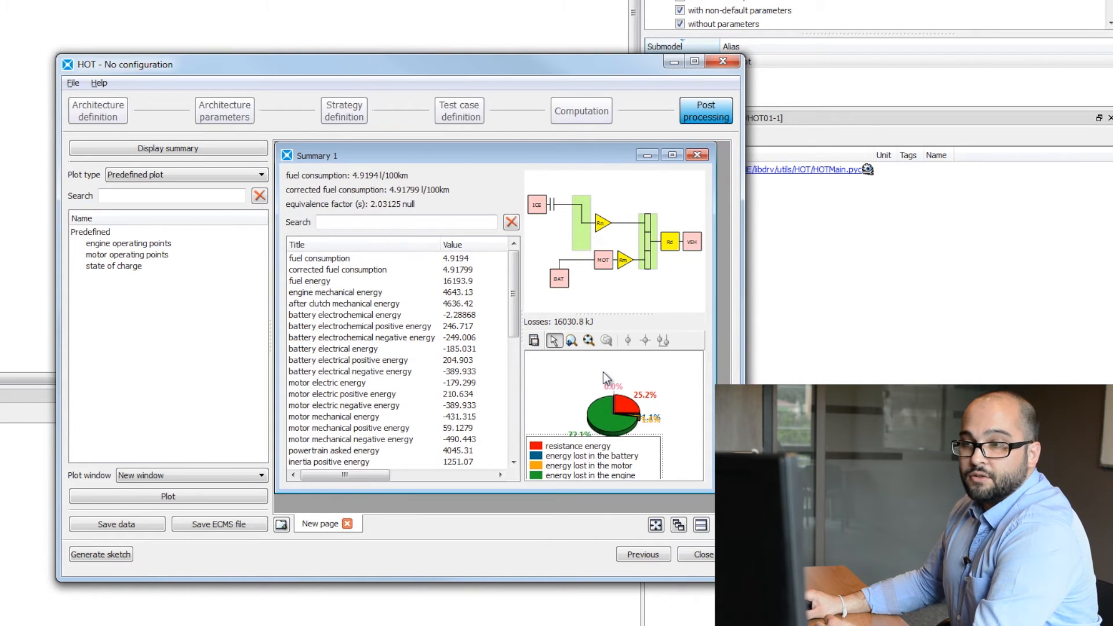
click(338, 269)
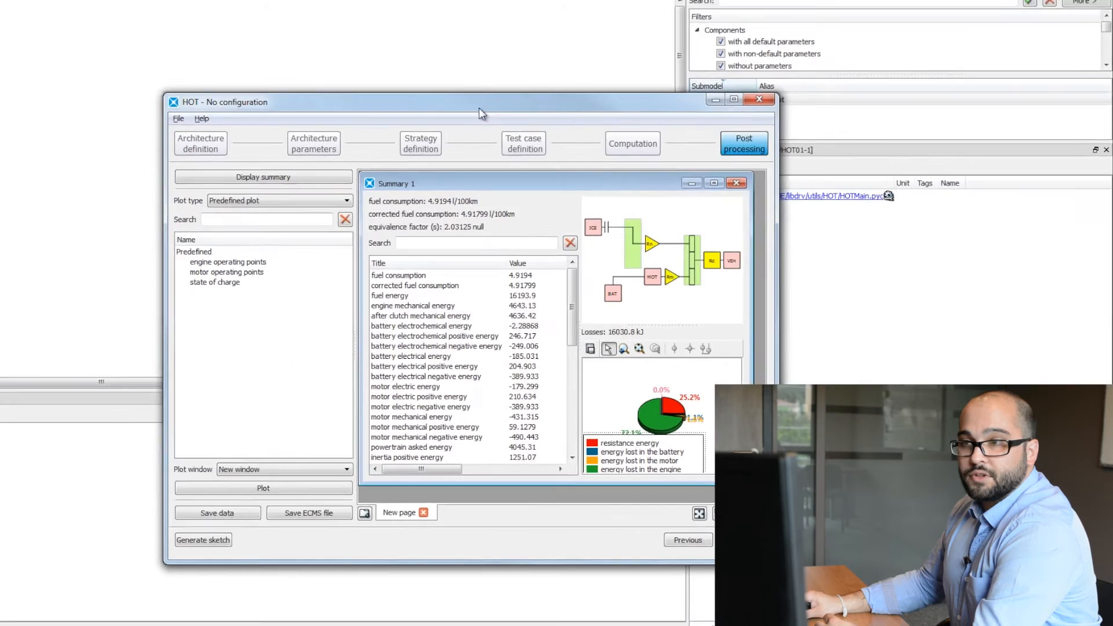
Step: Plot the engine operating points, then the battery state of charge with its limits in a new plot
click(733, 99)
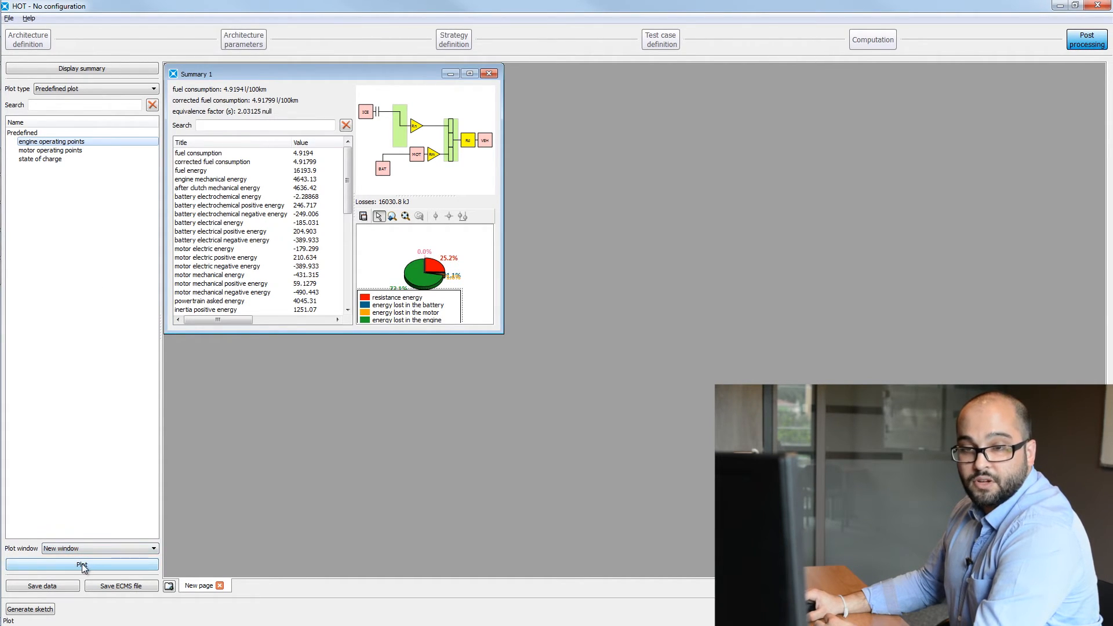
click(82, 565)
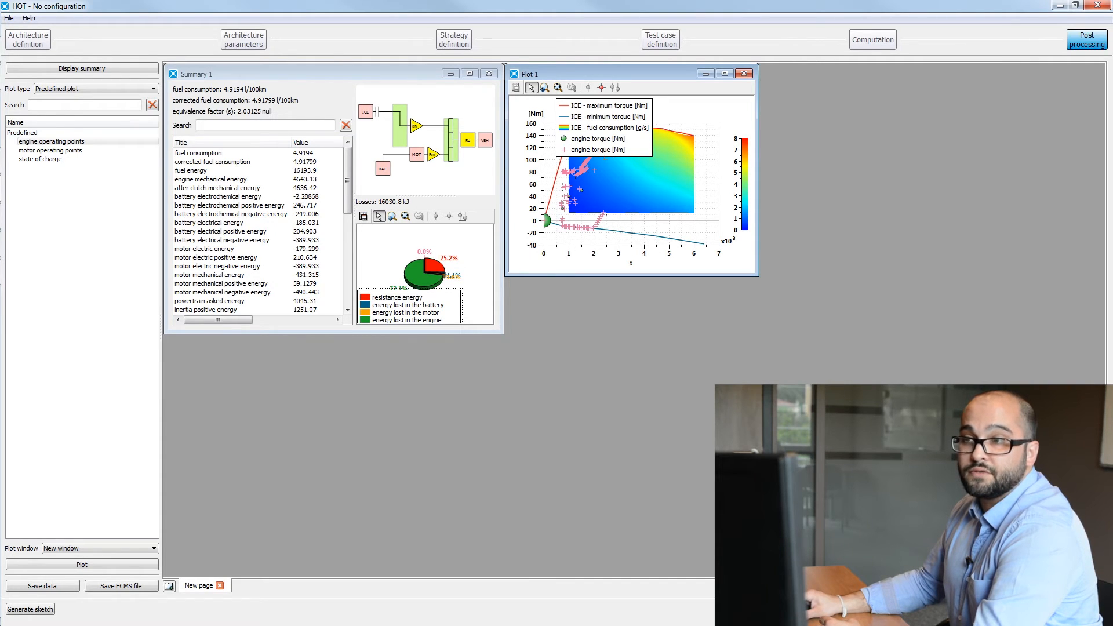
mouse_move(541, 226)
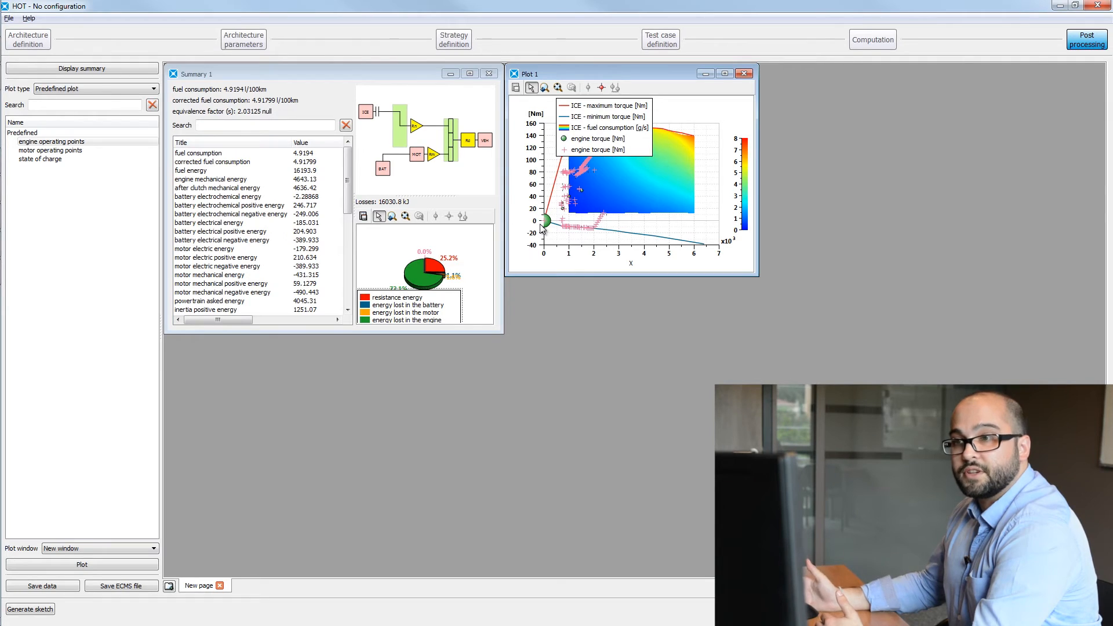
click(41, 159)
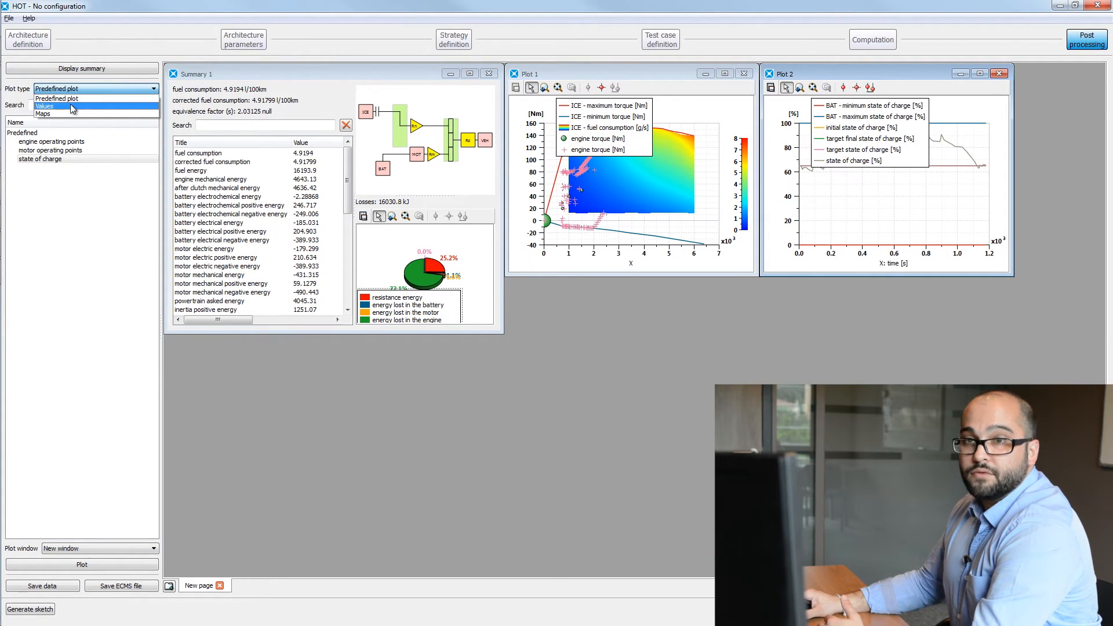
Step: Using Values plot type, plot motor torque and engine torque against time in Plot 3
click(44, 105)
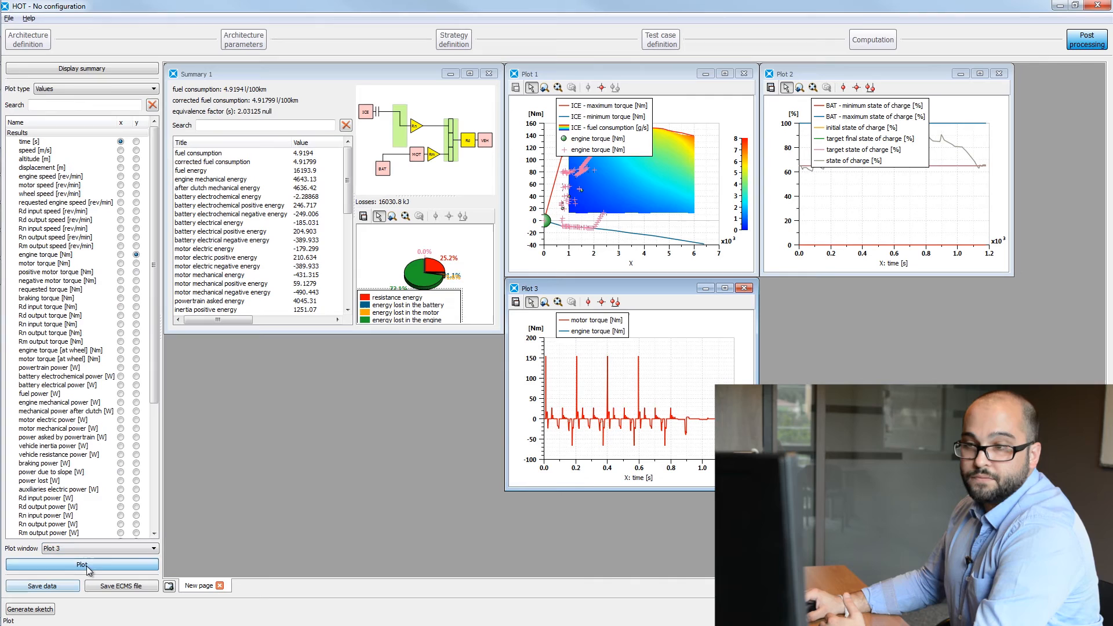
click(82, 565)
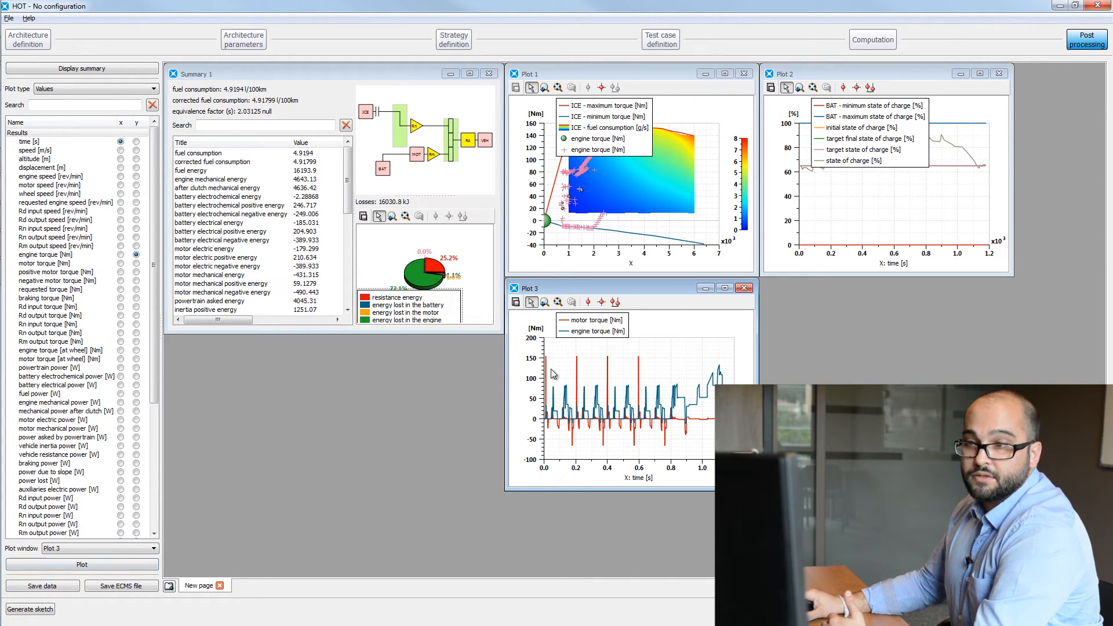
mouse_move(559, 347)
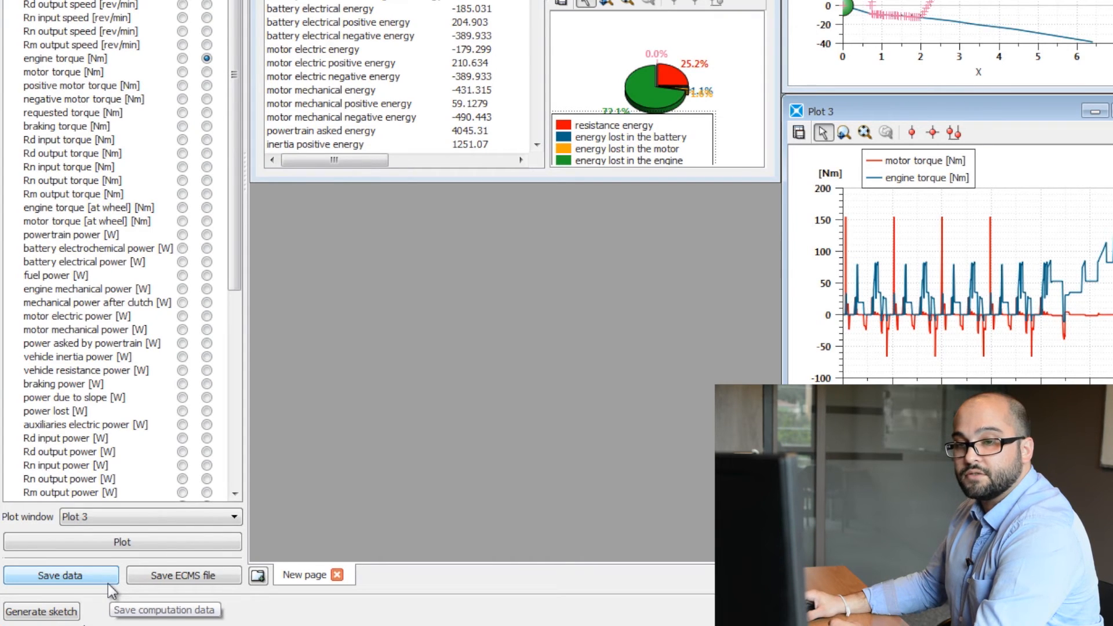
mouse_move(559, 385)
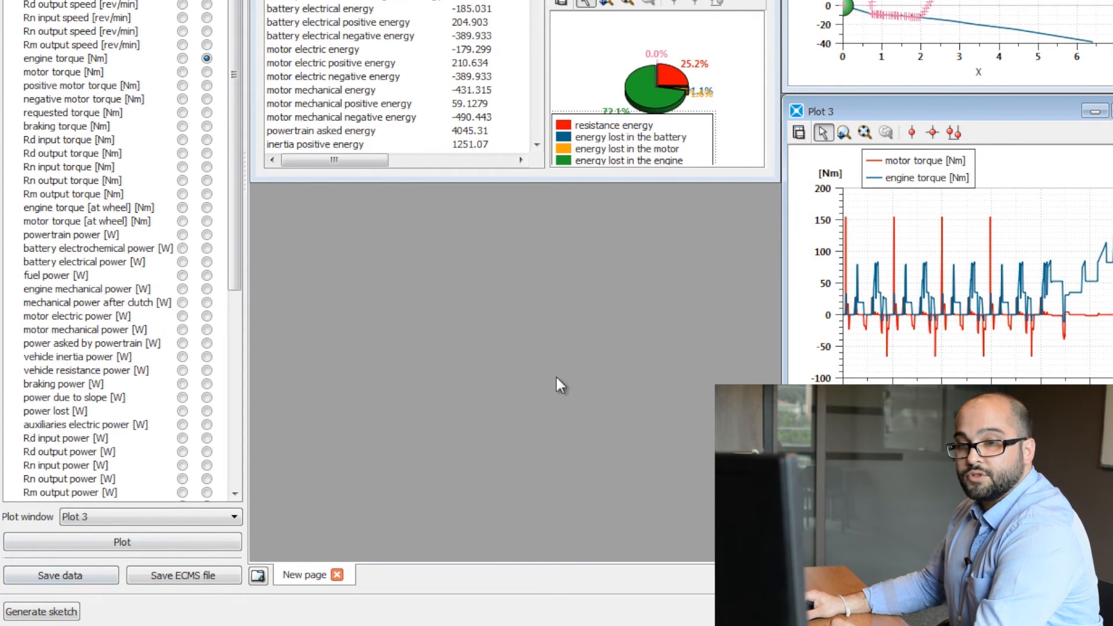
Step: Restore down the HOT window so the hot.ame sketch shows behind it
click(183, 575)
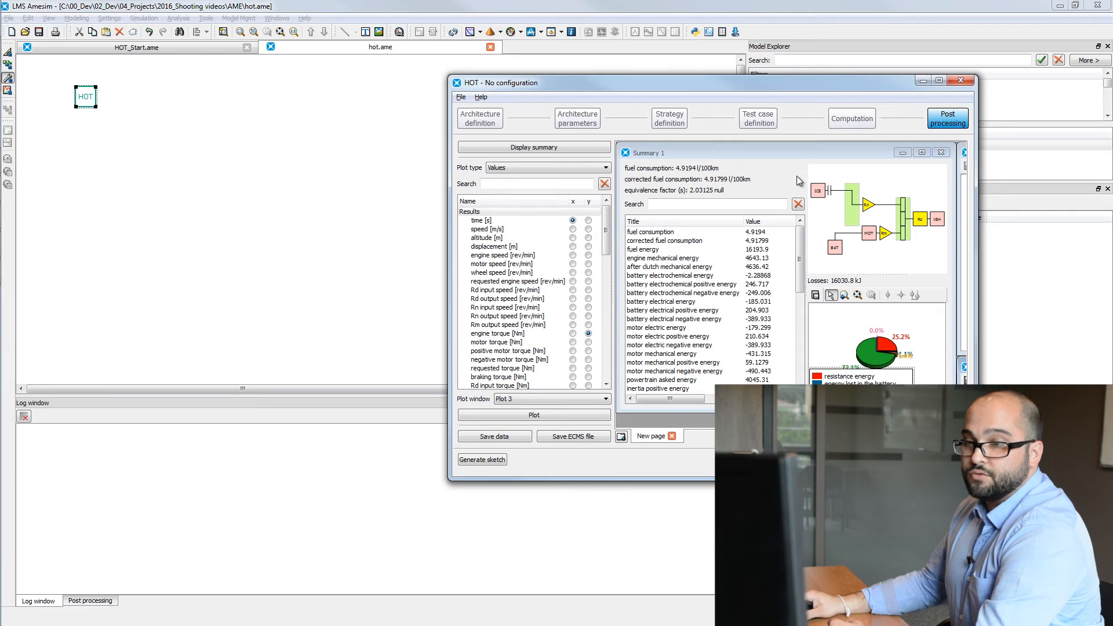
mouse_move(693, 266)
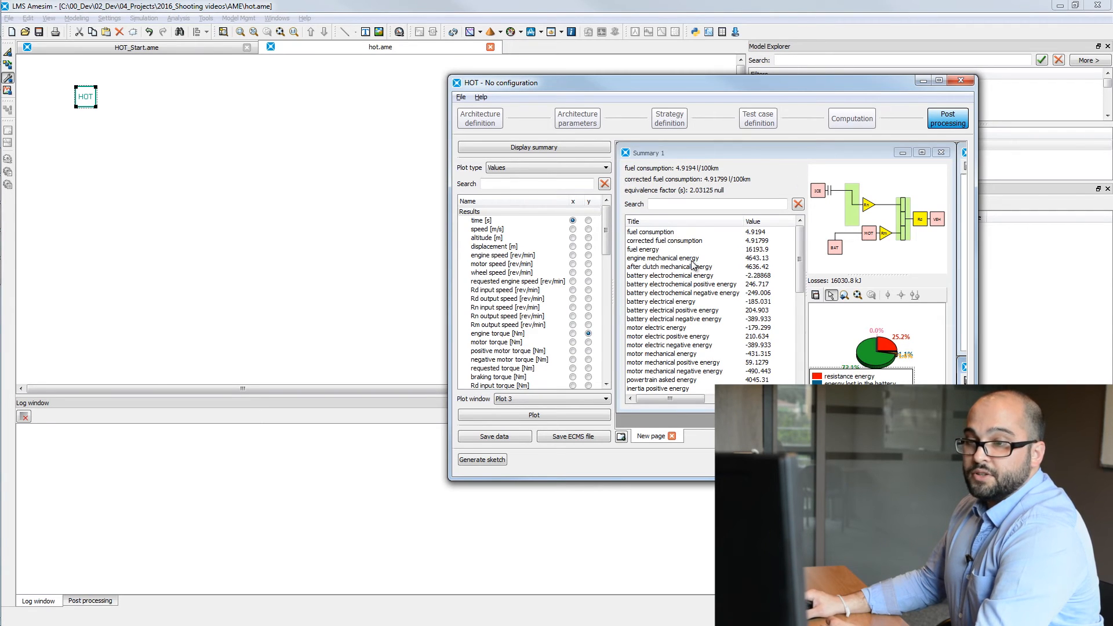
mouse_move(483, 459)
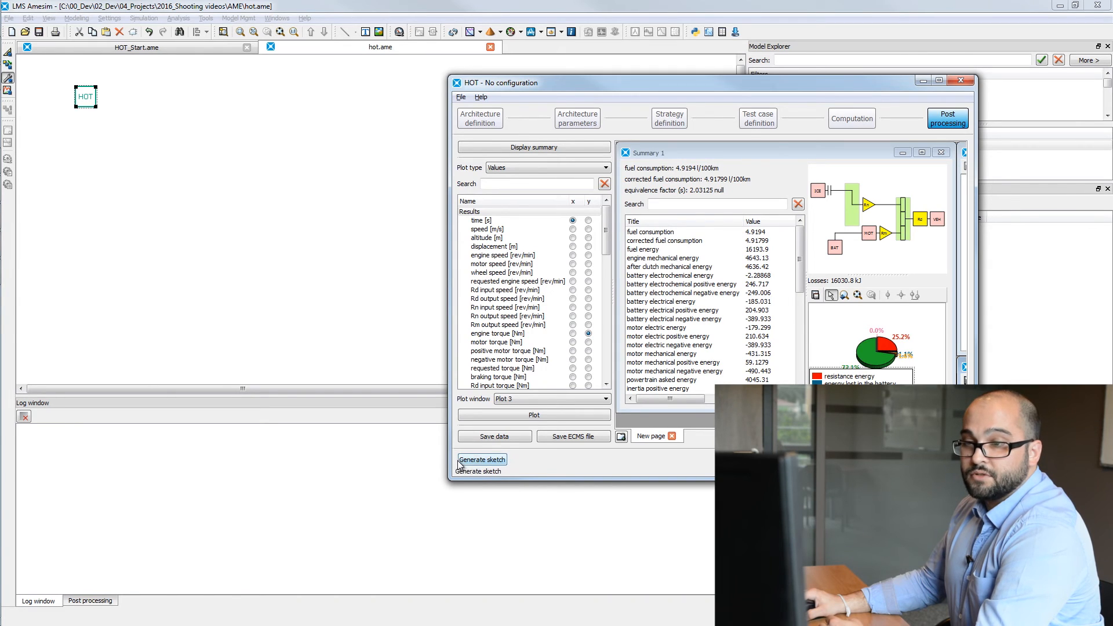
mouse_move(483, 459)
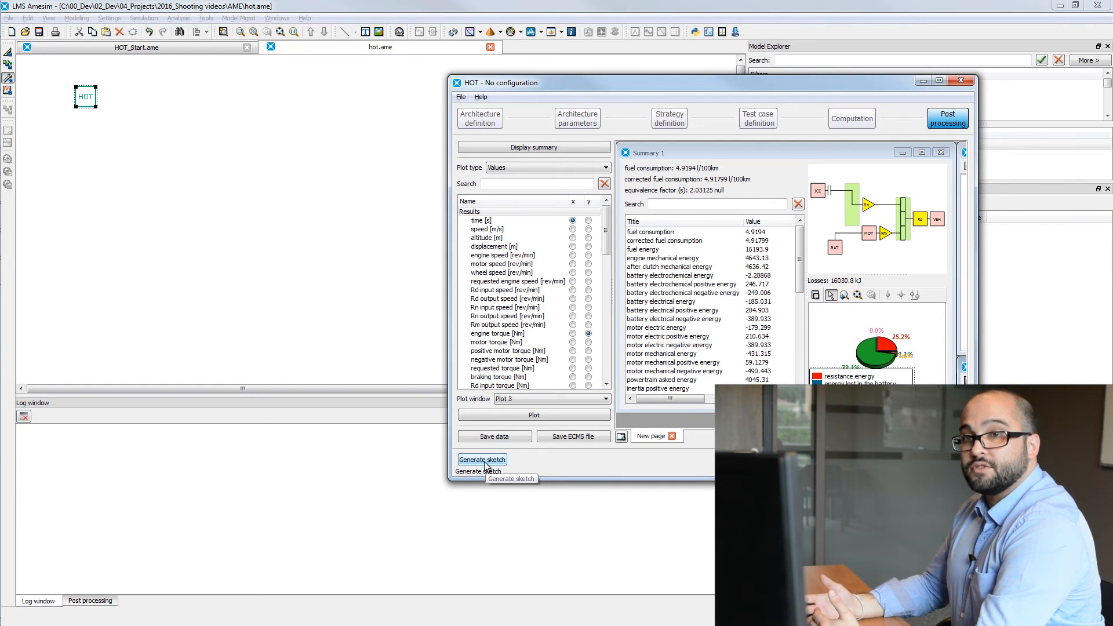
Step: Generate the equivalent hybrid powertrain sketch in hot.ame from the HOT results
click(483, 459)
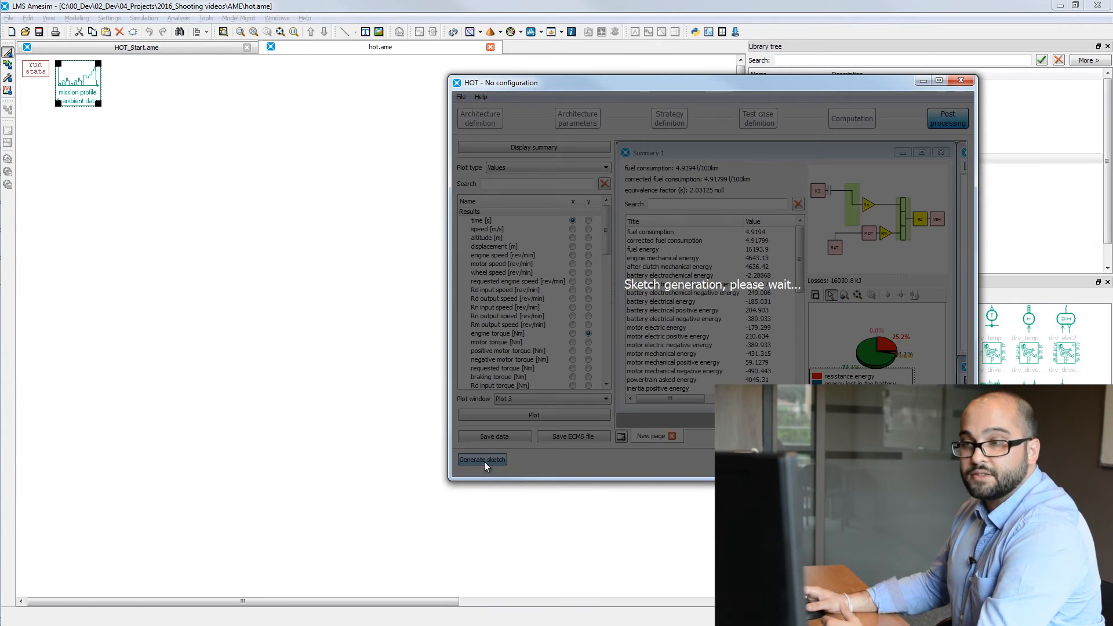
click(483, 459)
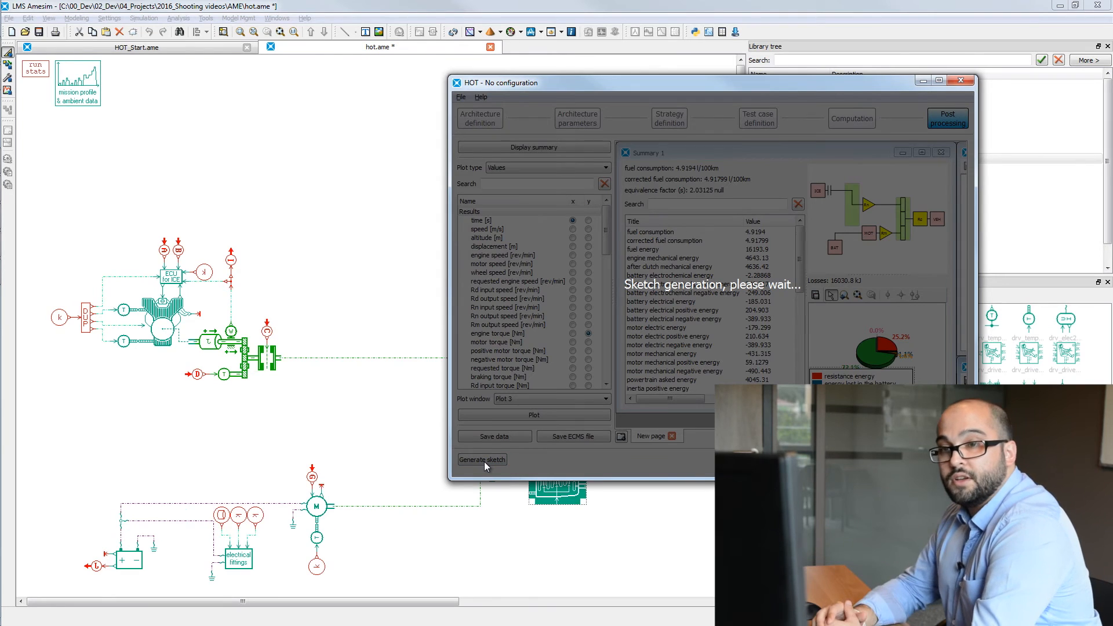
click(482, 460)
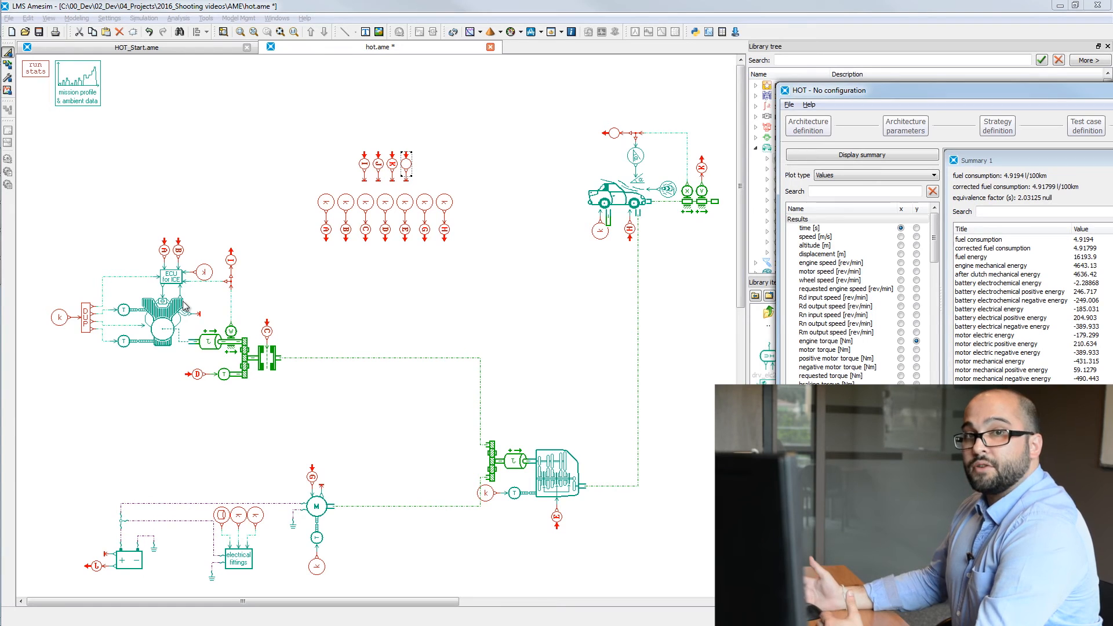
mouse_move(301, 276)
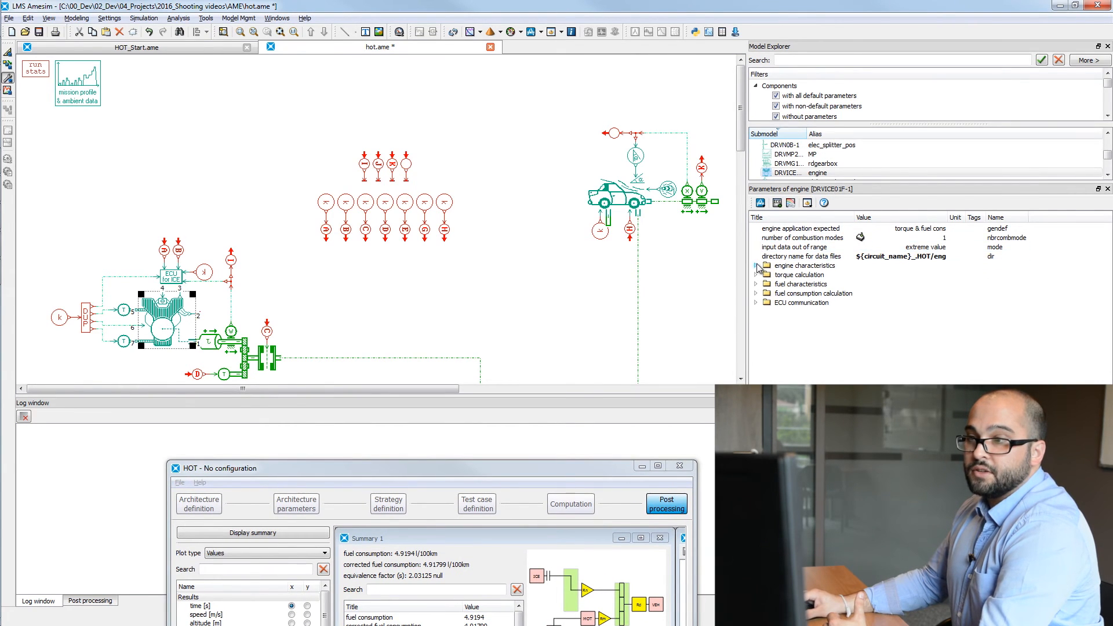
Step: Expand the engine characteristics showing 4 strokes, 4 cylinders, 1.6 L volume and 700 rpm idle
click(756, 265)
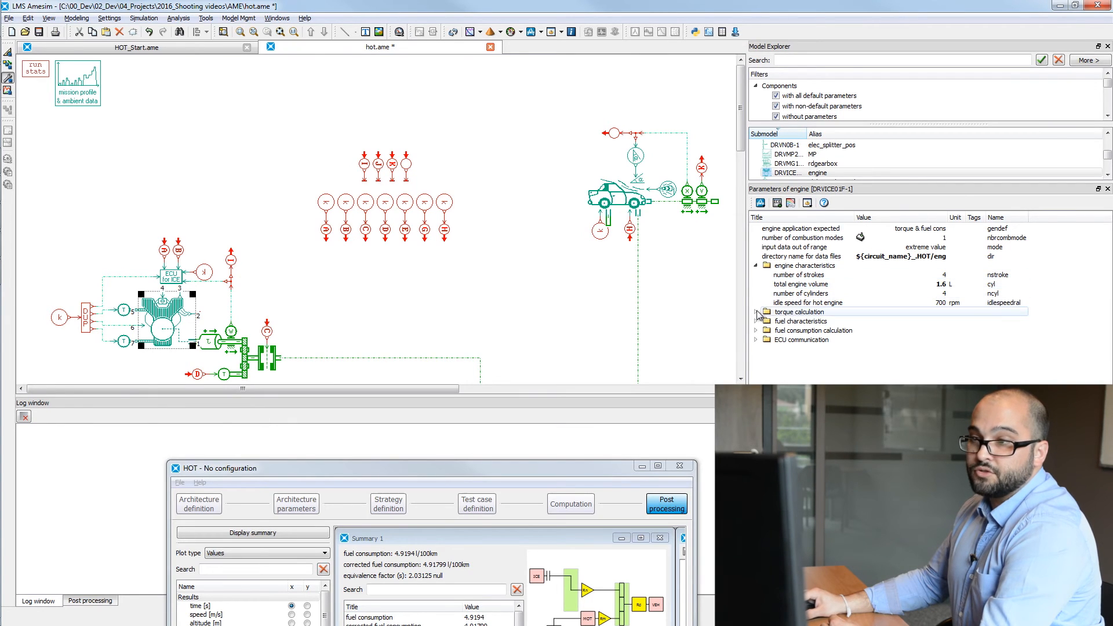
click(755, 312)
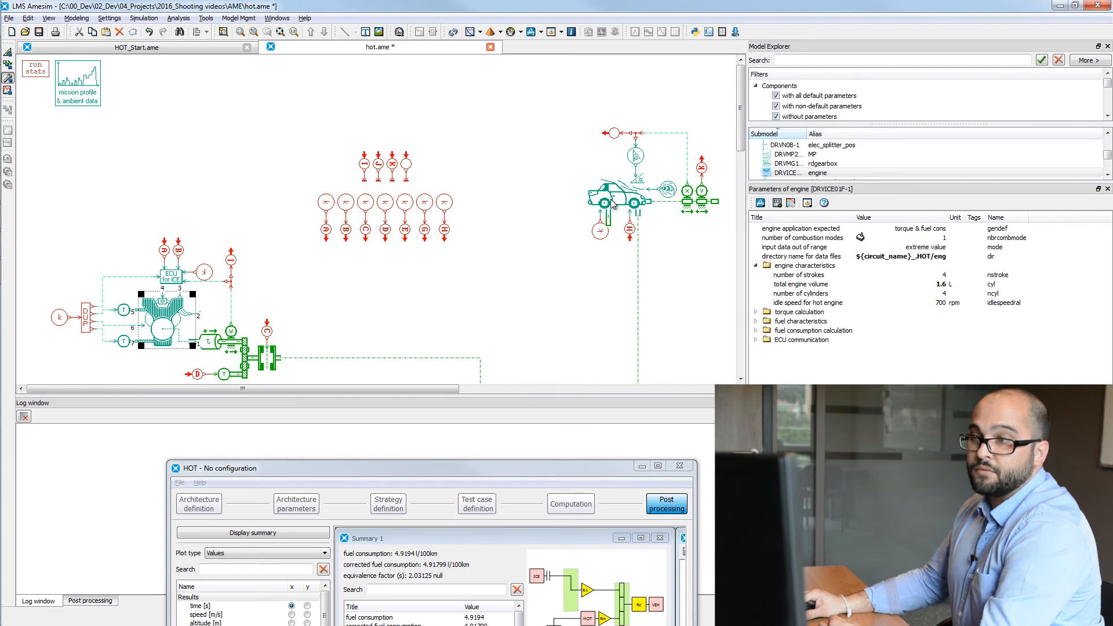
click(620, 189)
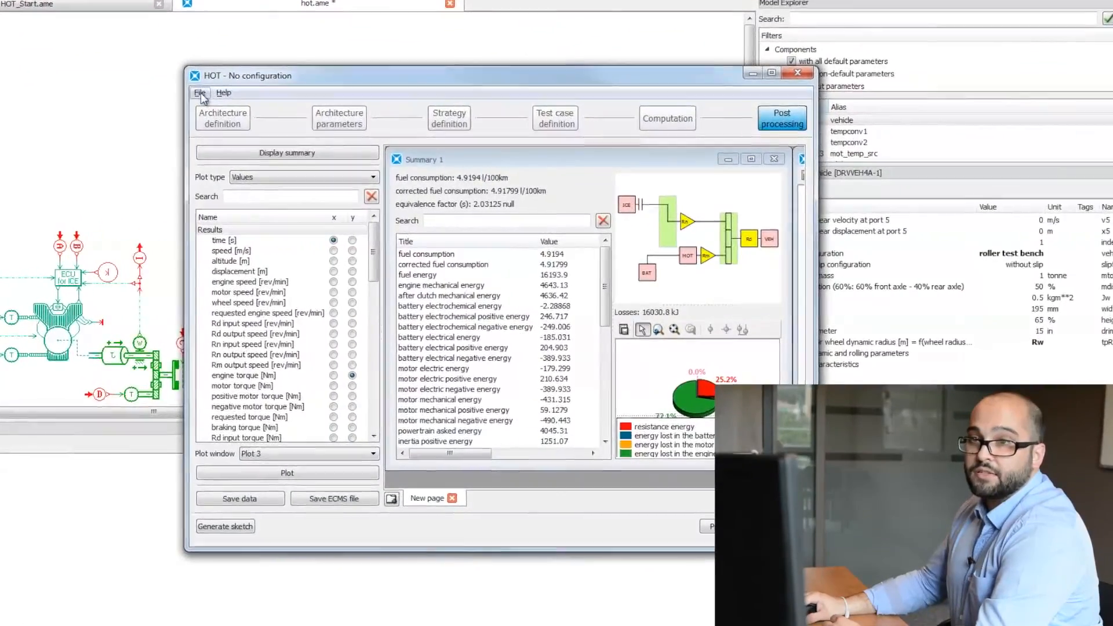
click(198, 93)
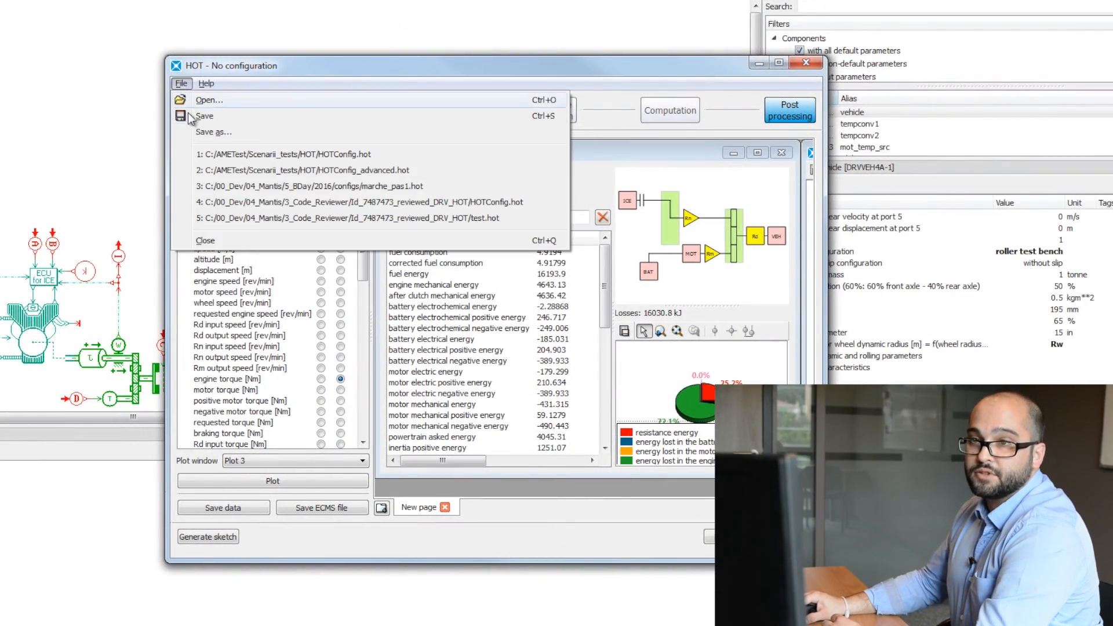
click(214, 131)
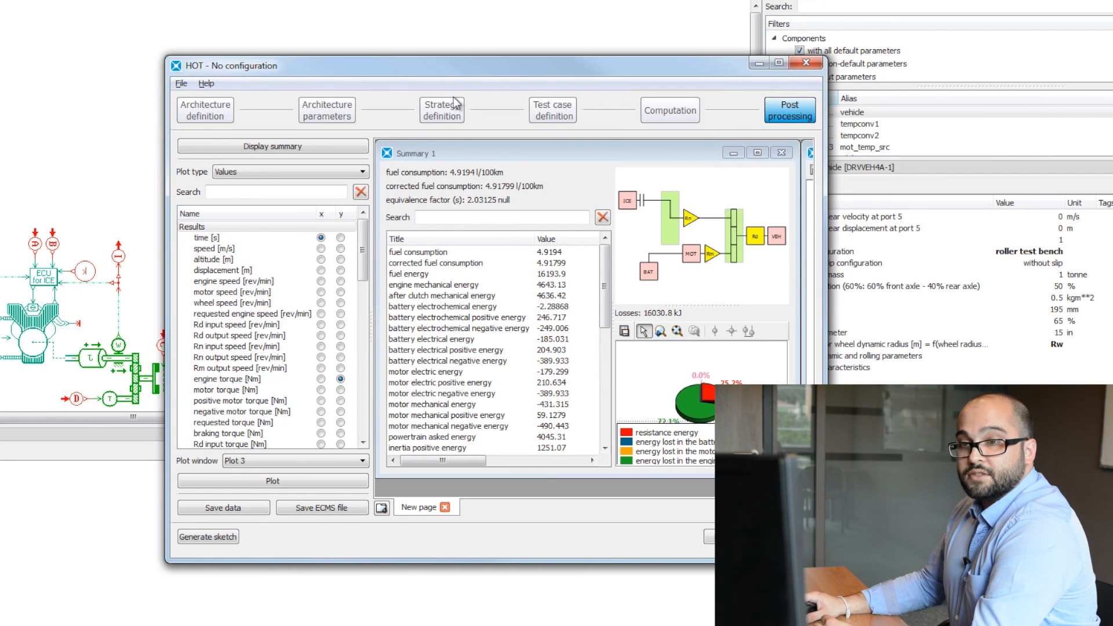
mouse_move(479, 76)
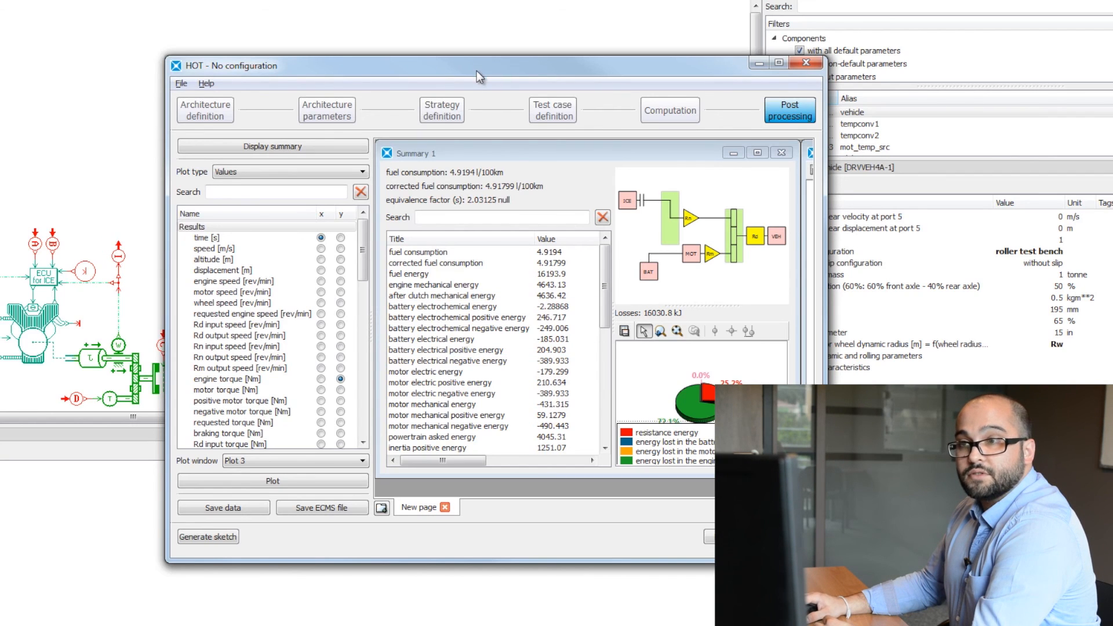
drag(475, 76, 635, 46)
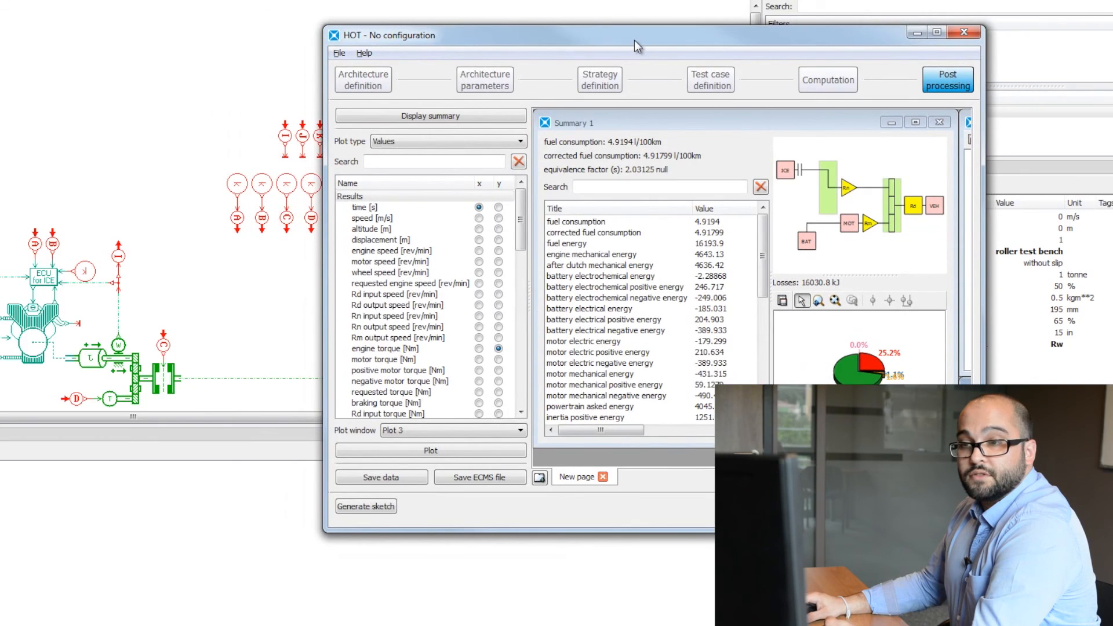